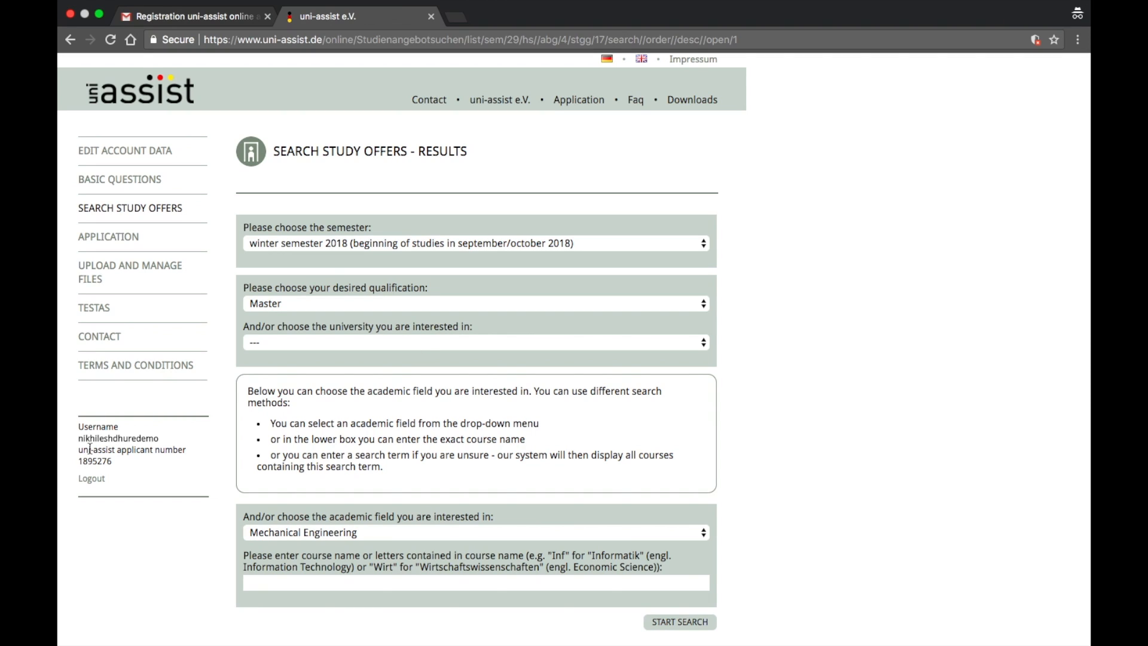
Step: Run a study offer search with Master qualification and Mechanical Engineering field
double_click(94, 460)
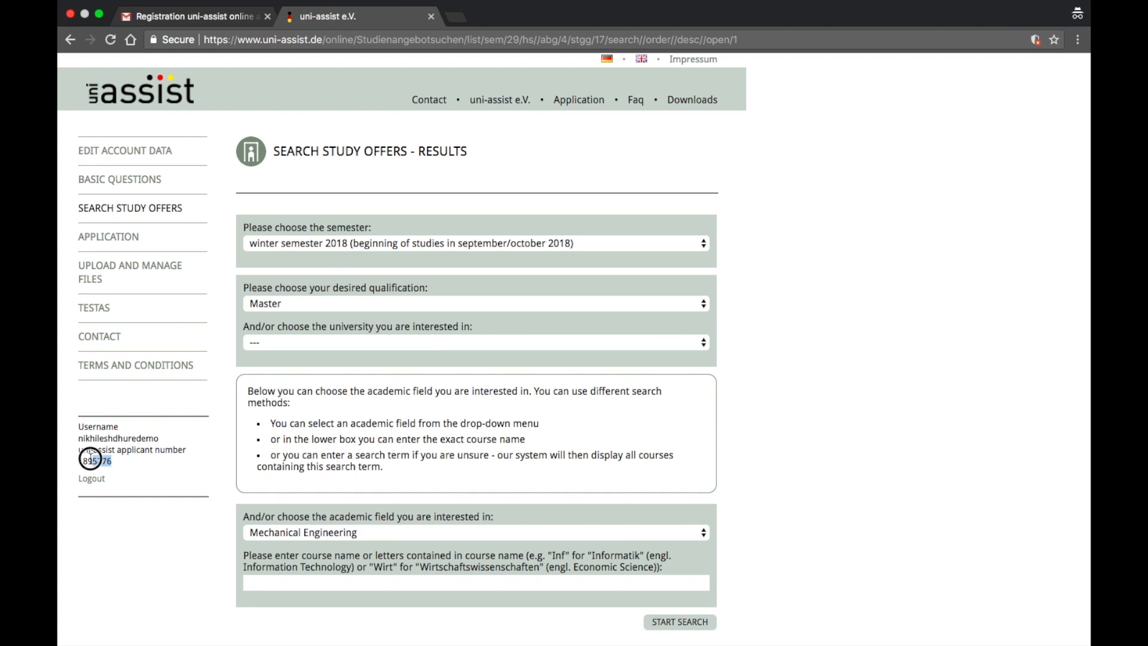
mouse_move(124, 466)
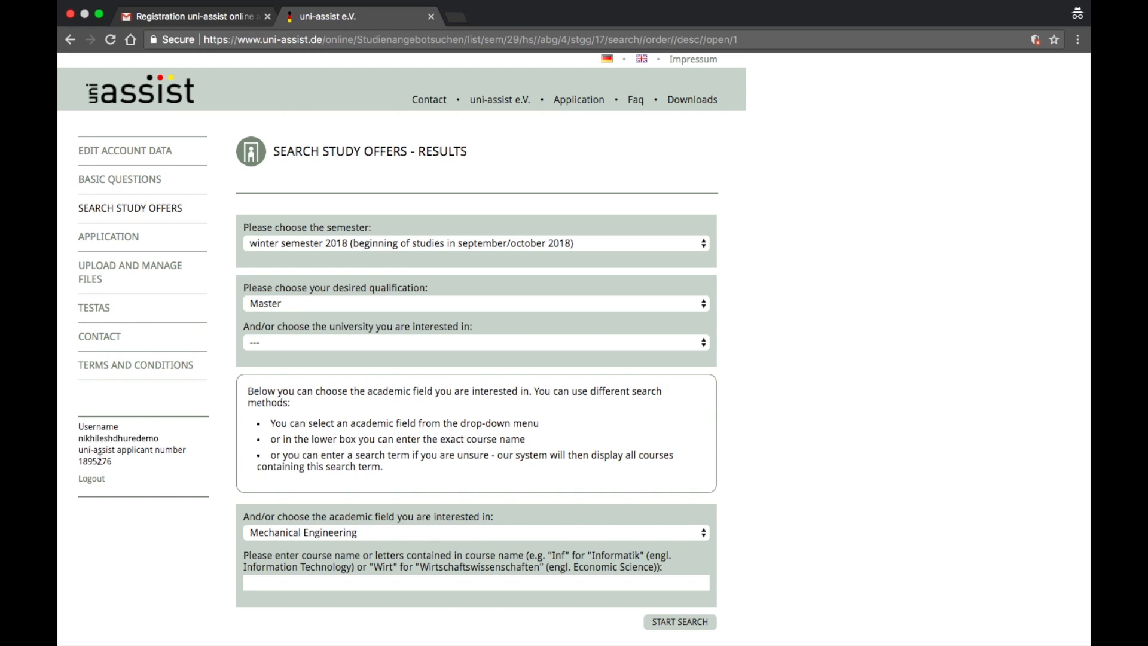
mouse_move(248, 272)
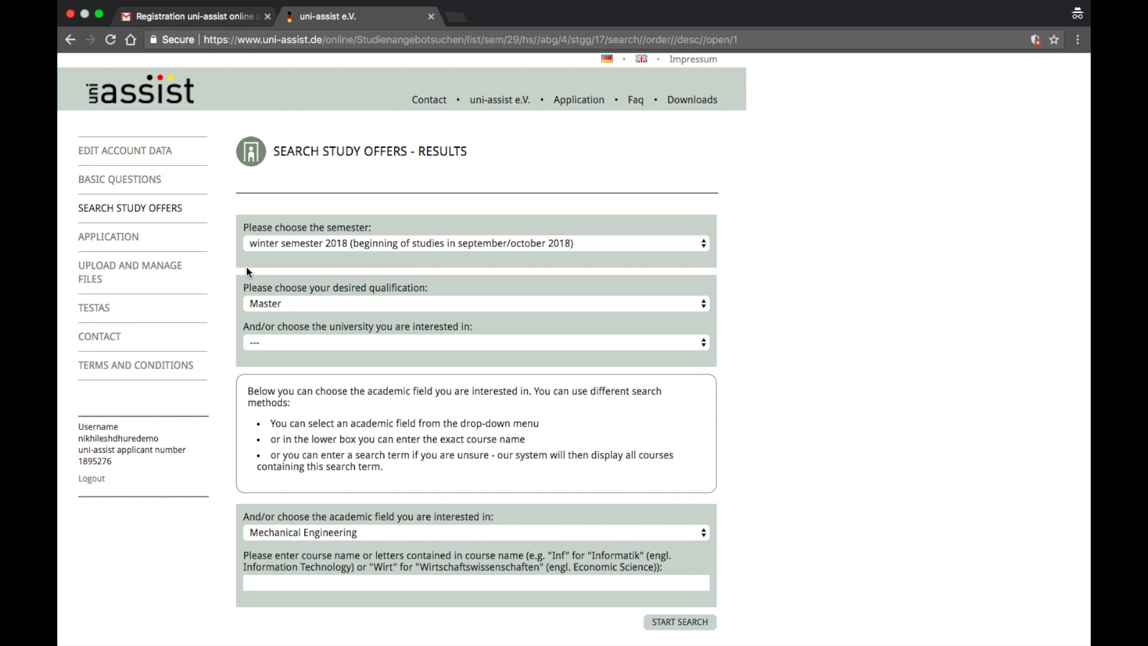
mouse_move(110, 227)
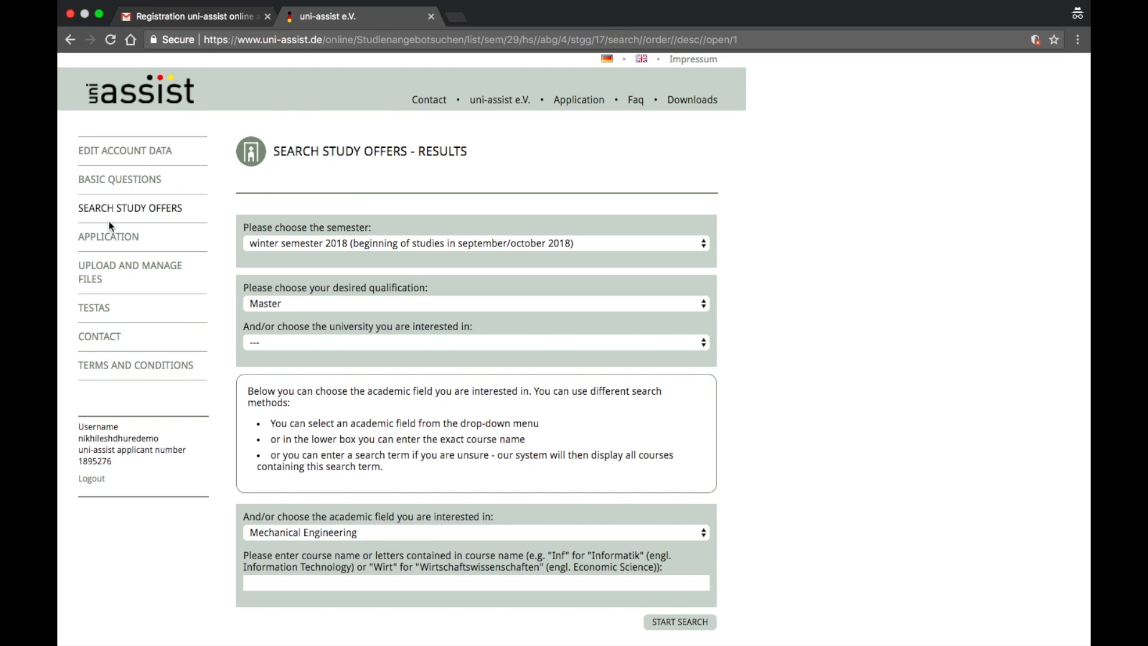
mouse_move(779, 213)
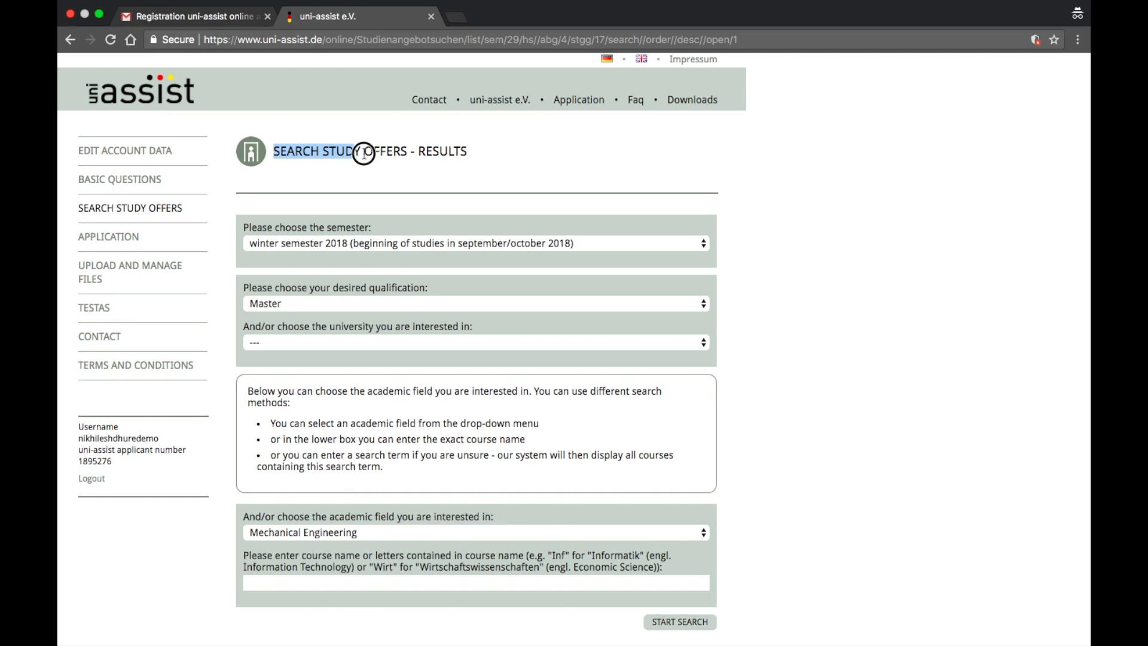
mouse_move(427, 165)
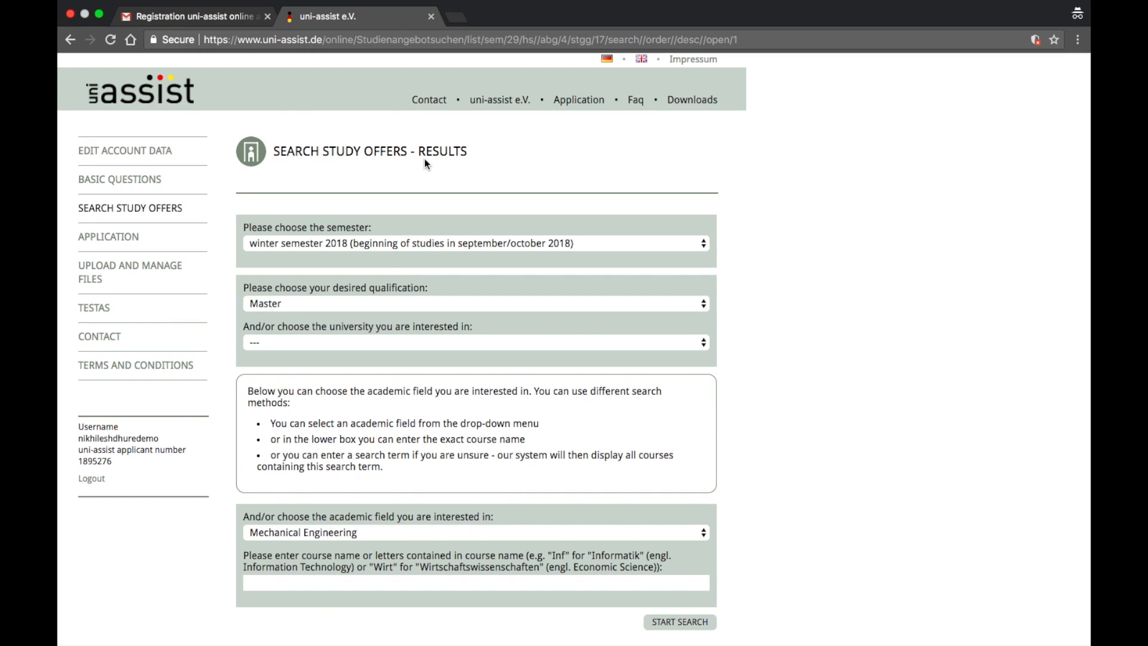
mouse_move(345, 235)
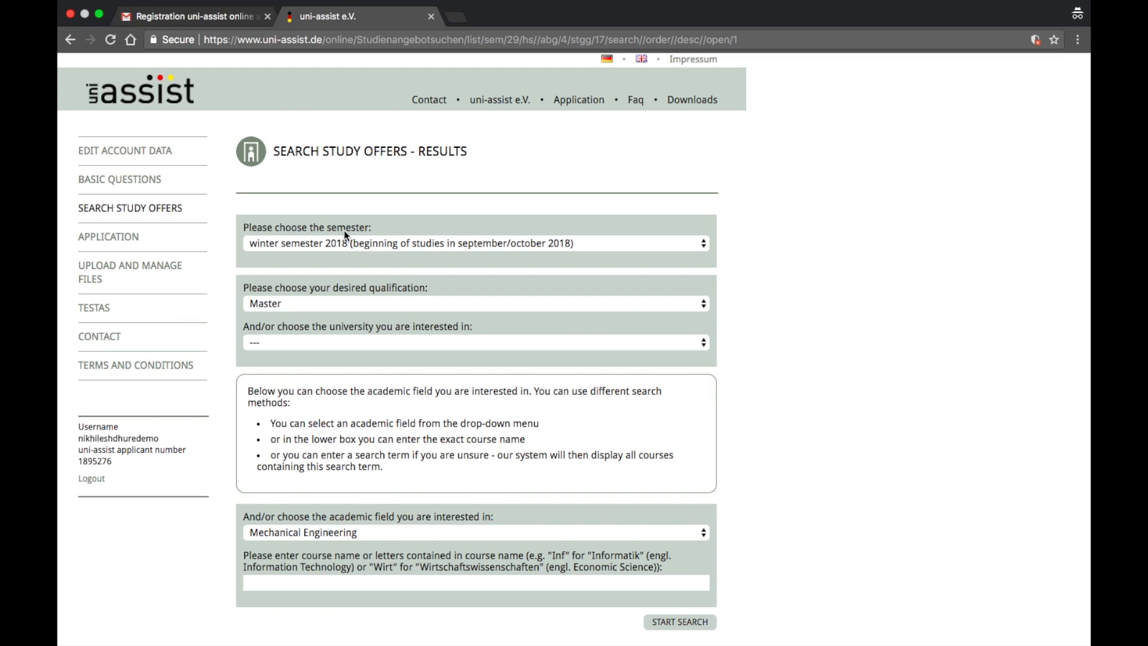
mouse_move(665, 213)
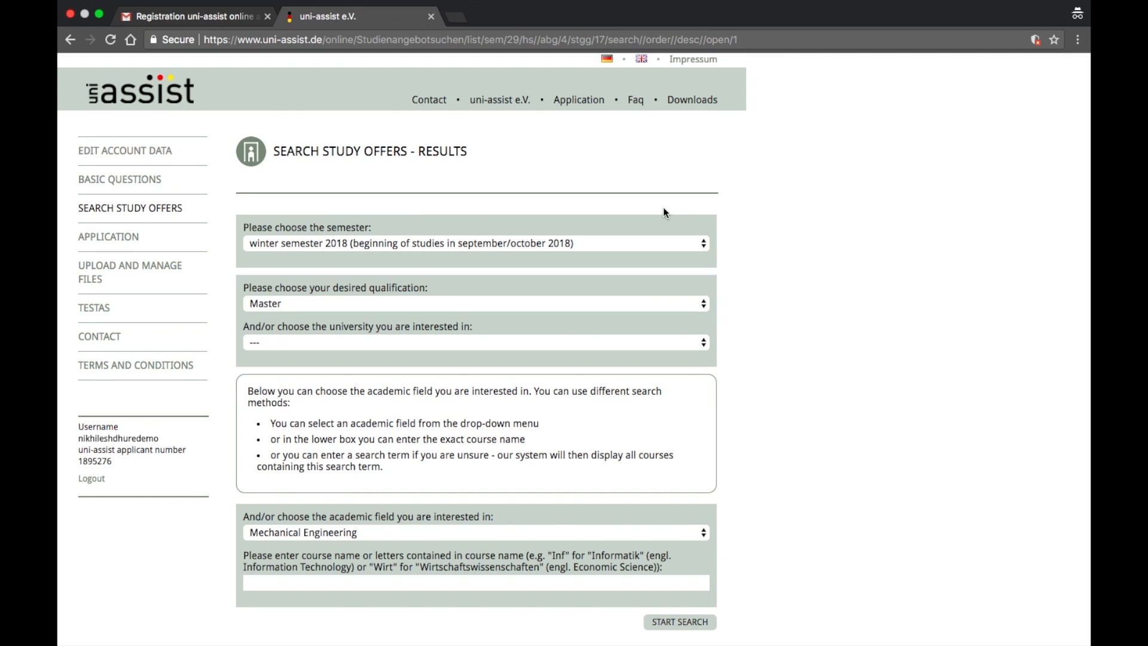
click(476, 244)
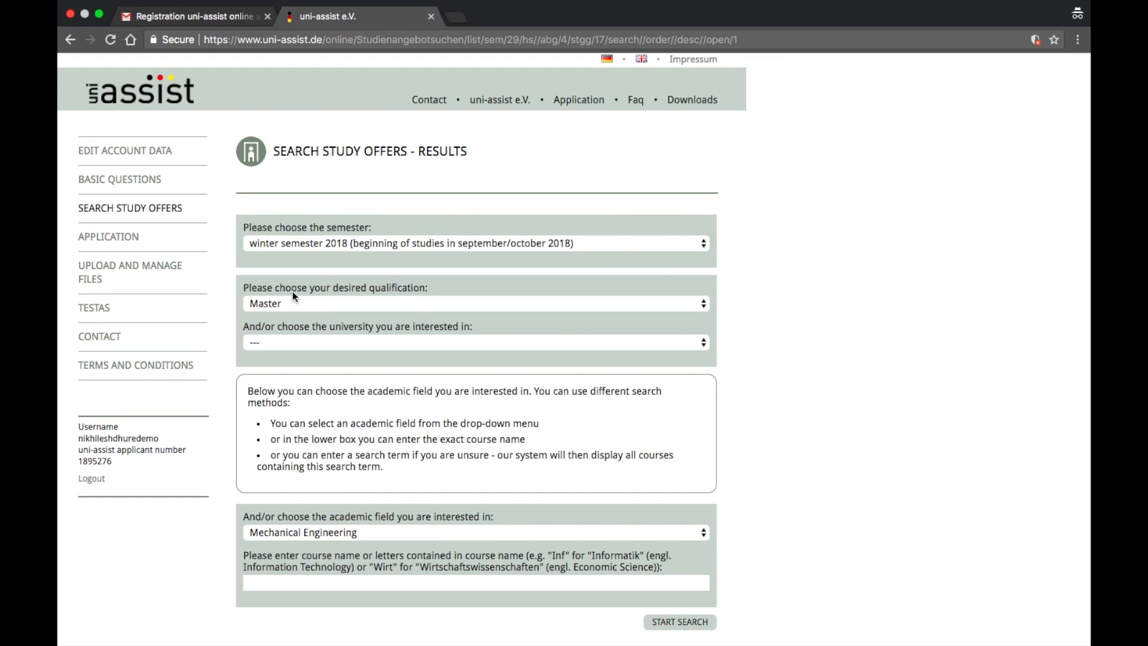
mouse_move(392, 296)
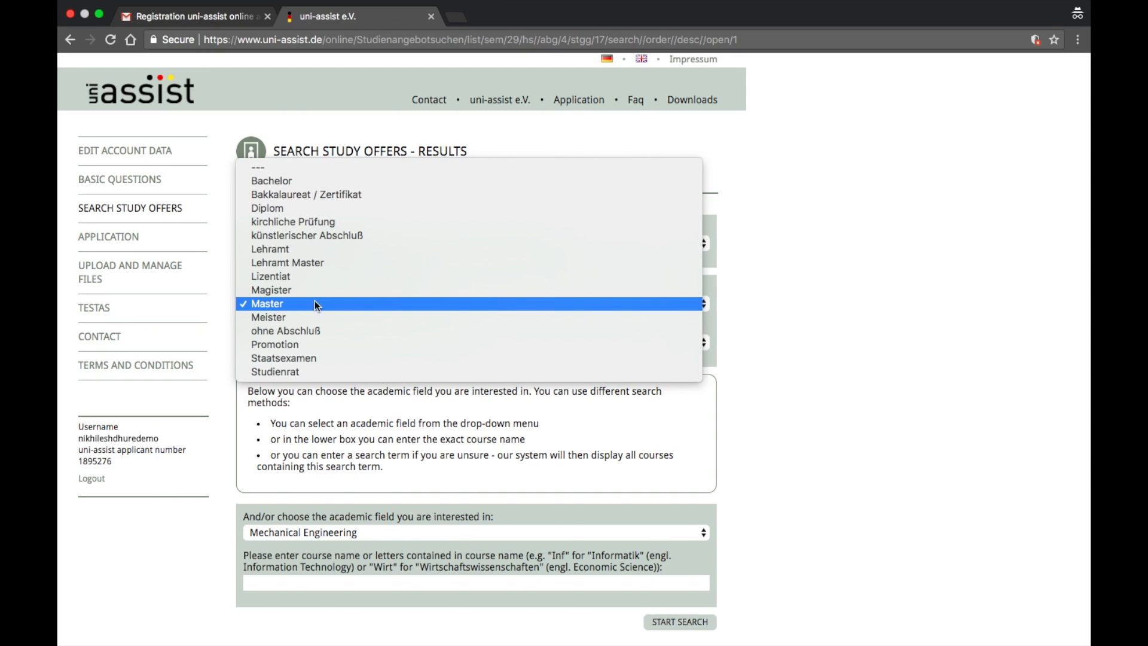
mouse_move(301, 305)
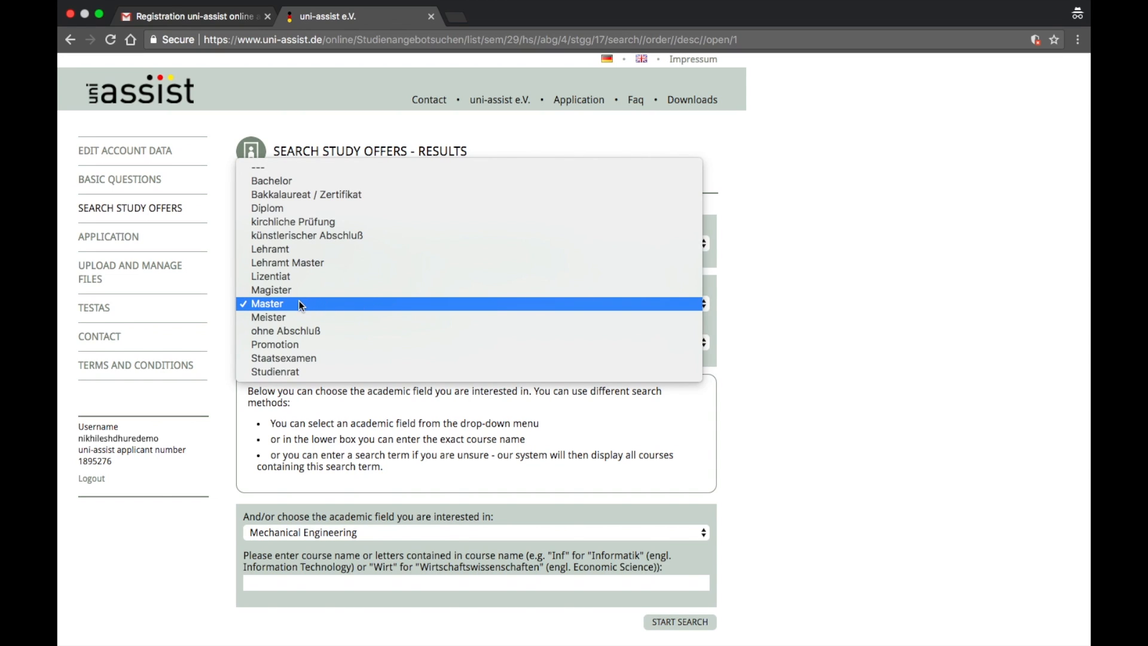
mouse_move(271, 181)
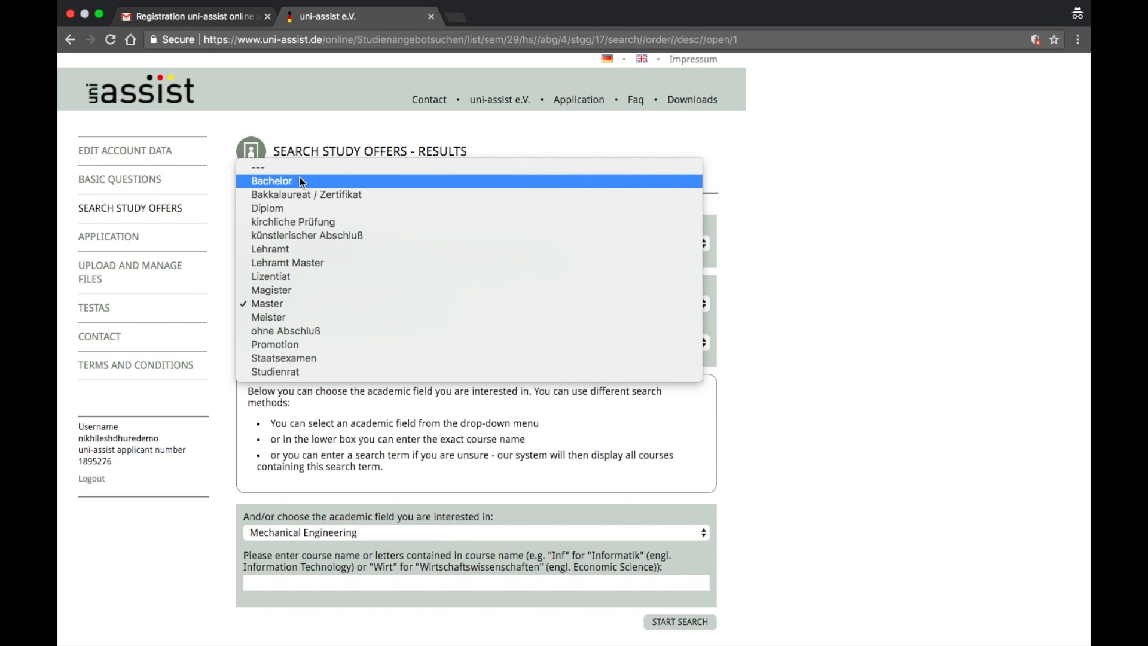
mouse_move(292, 278)
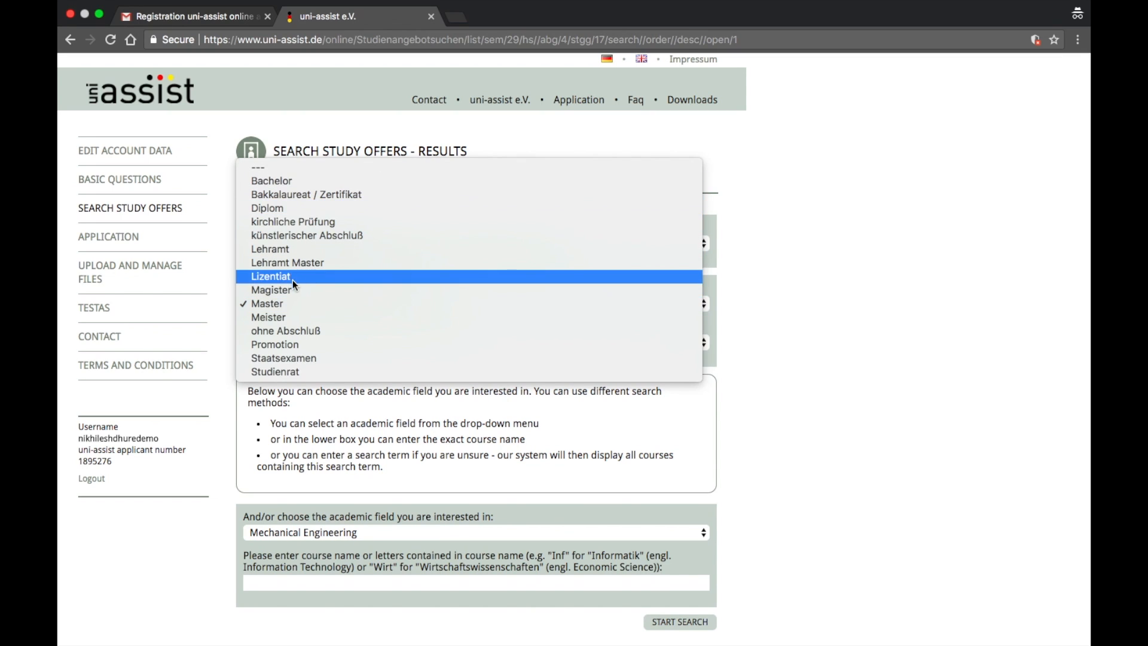
click(266, 303)
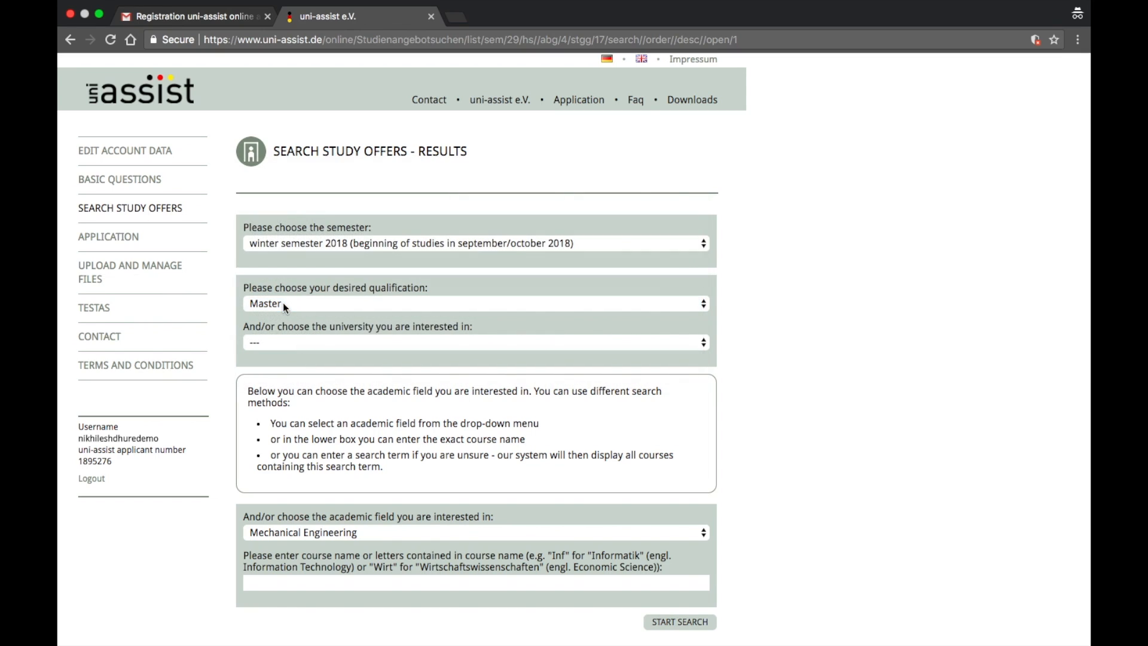
mouse_move(299, 308)
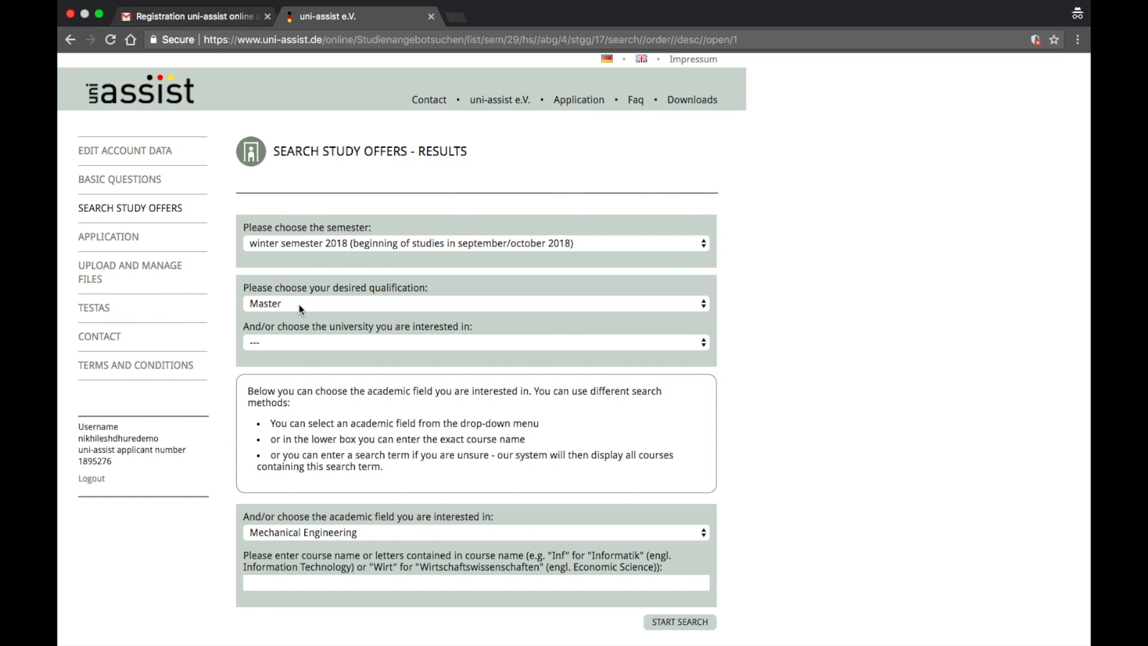
mouse_move(461, 329)
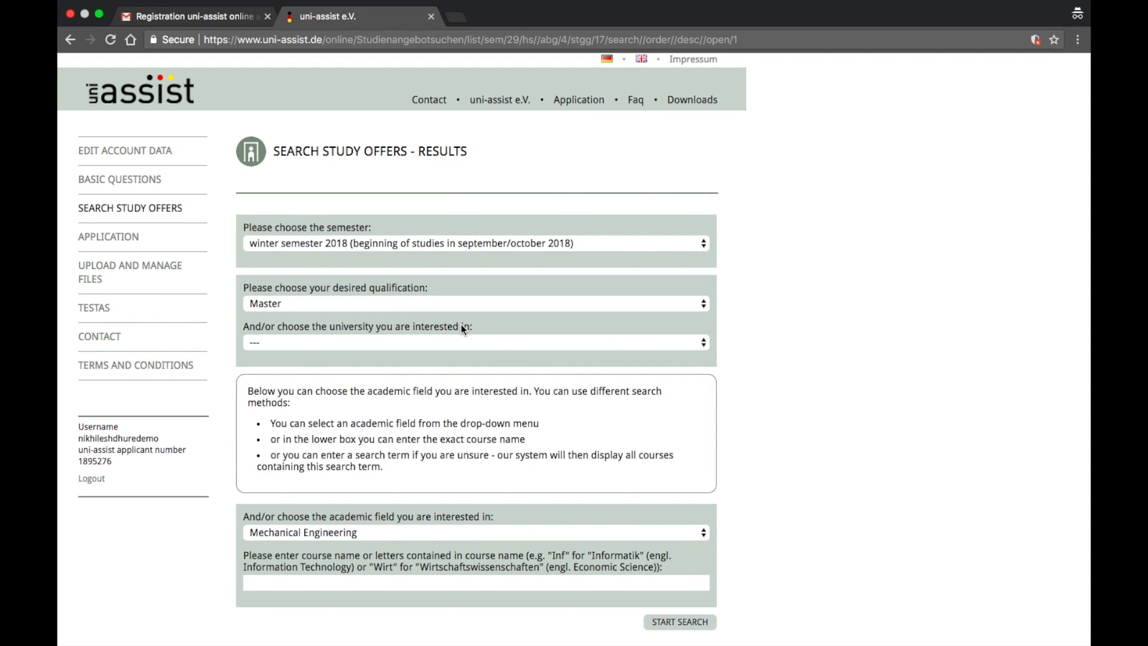
mouse_move(457, 346)
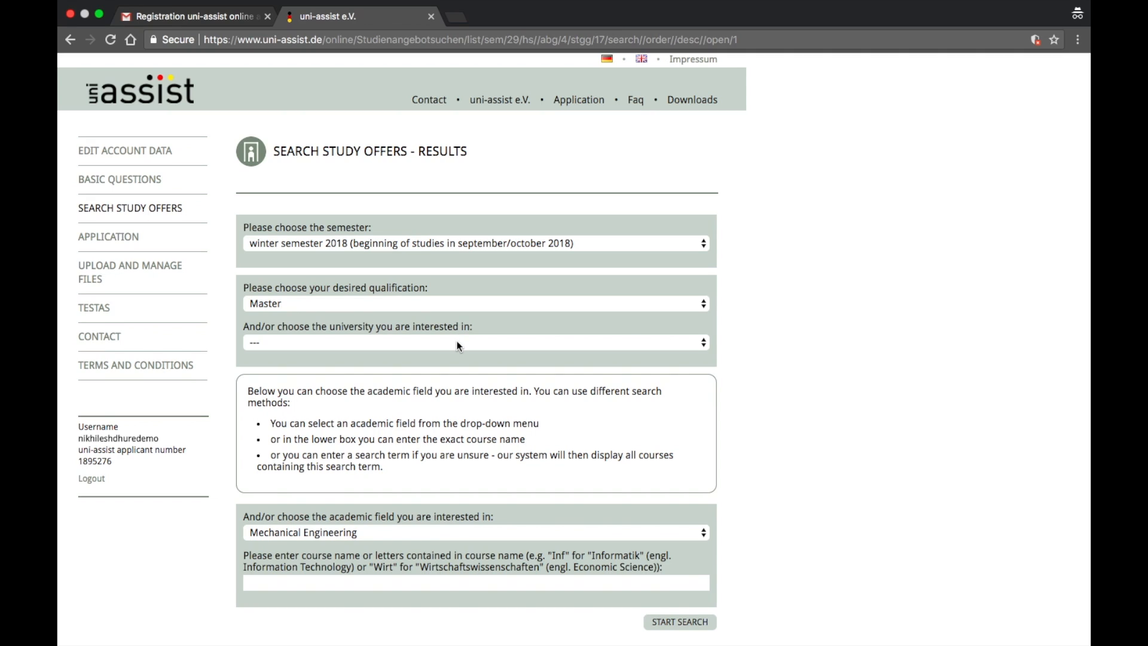
click(474, 342)
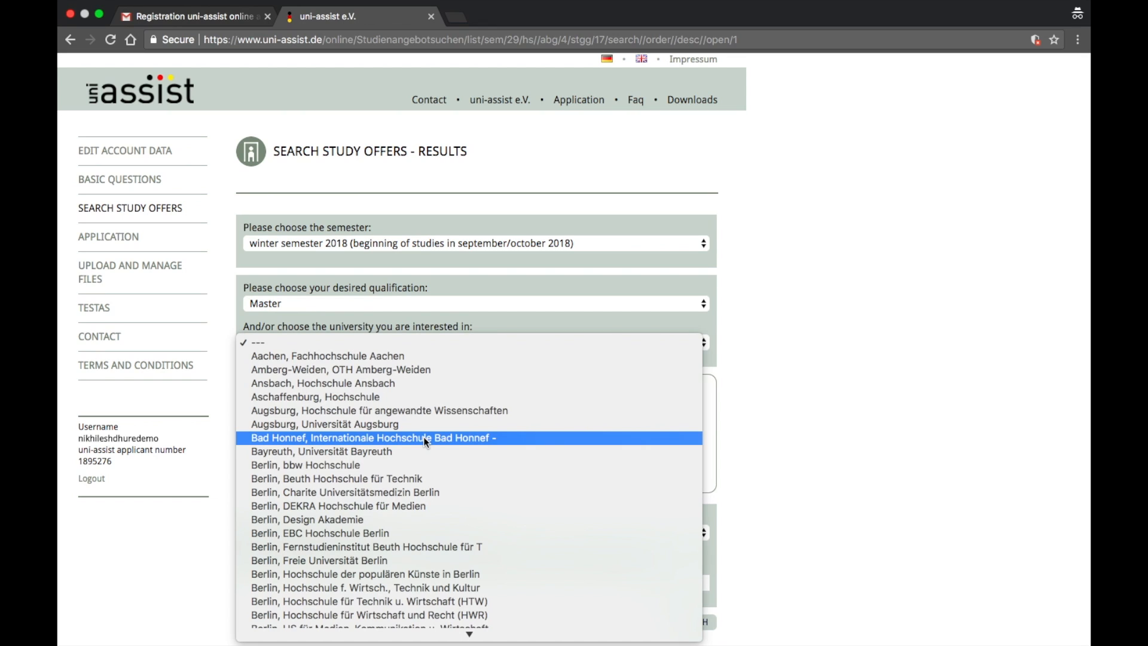
scroll(down, 3)
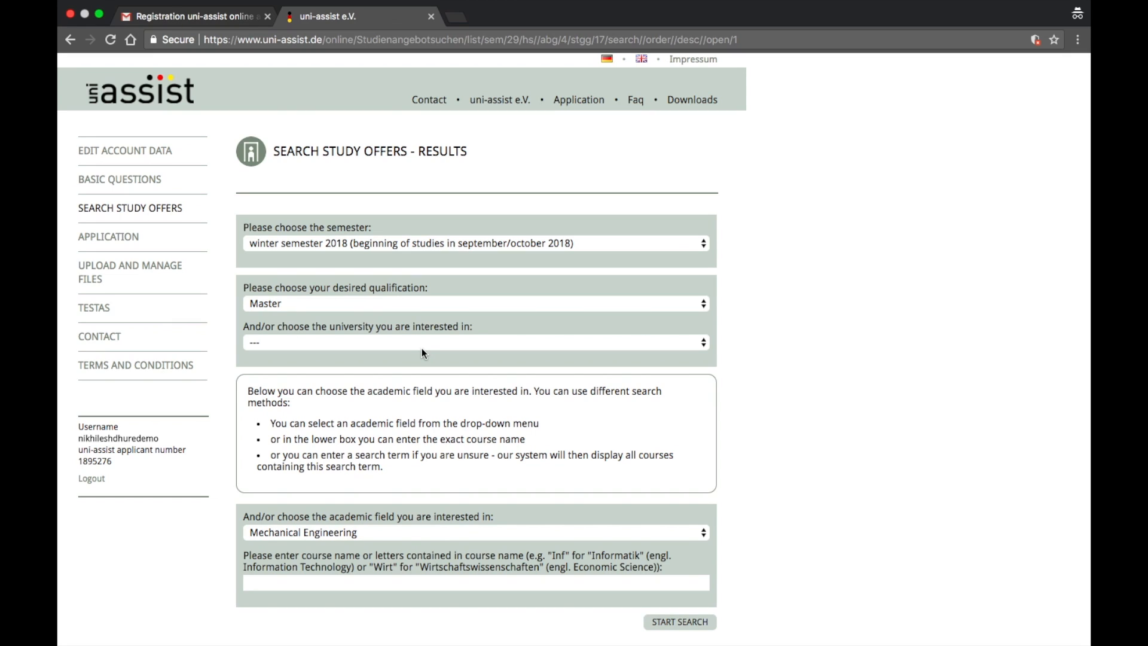
mouse_move(333, 512)
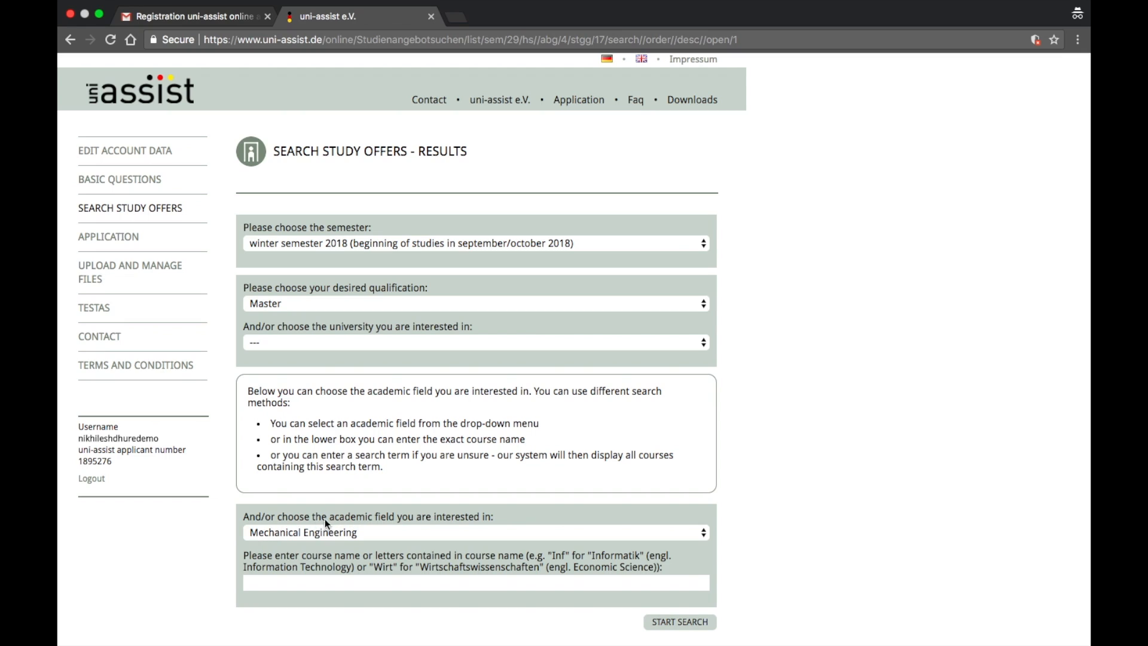
mouse_move(407, 525)
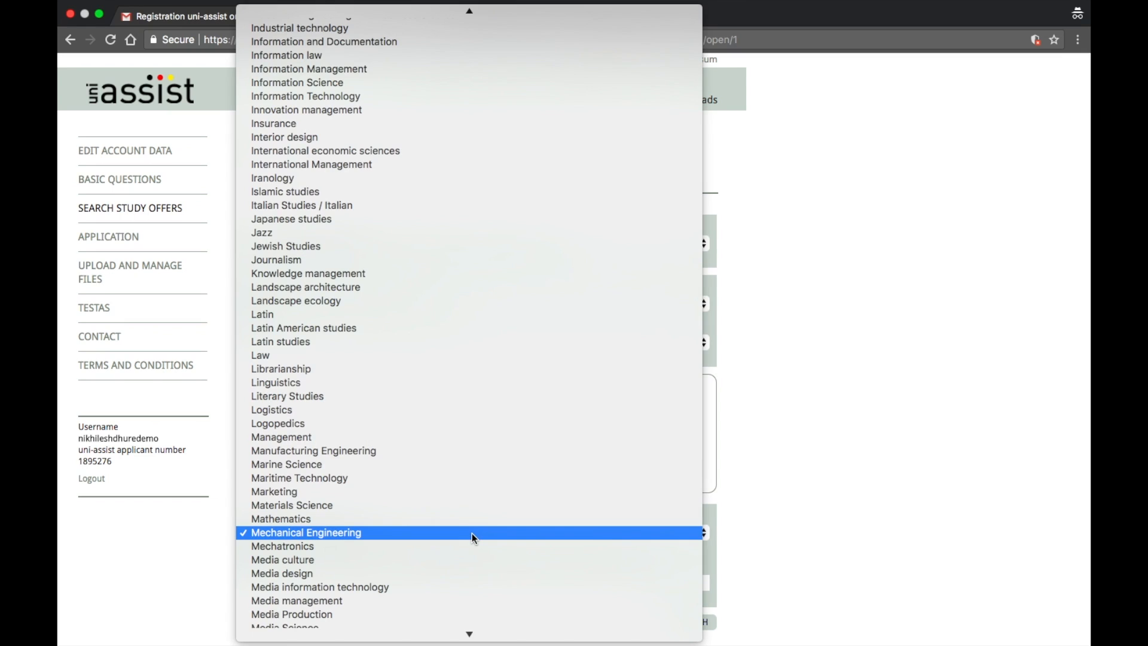
mouse_move(298, 538)
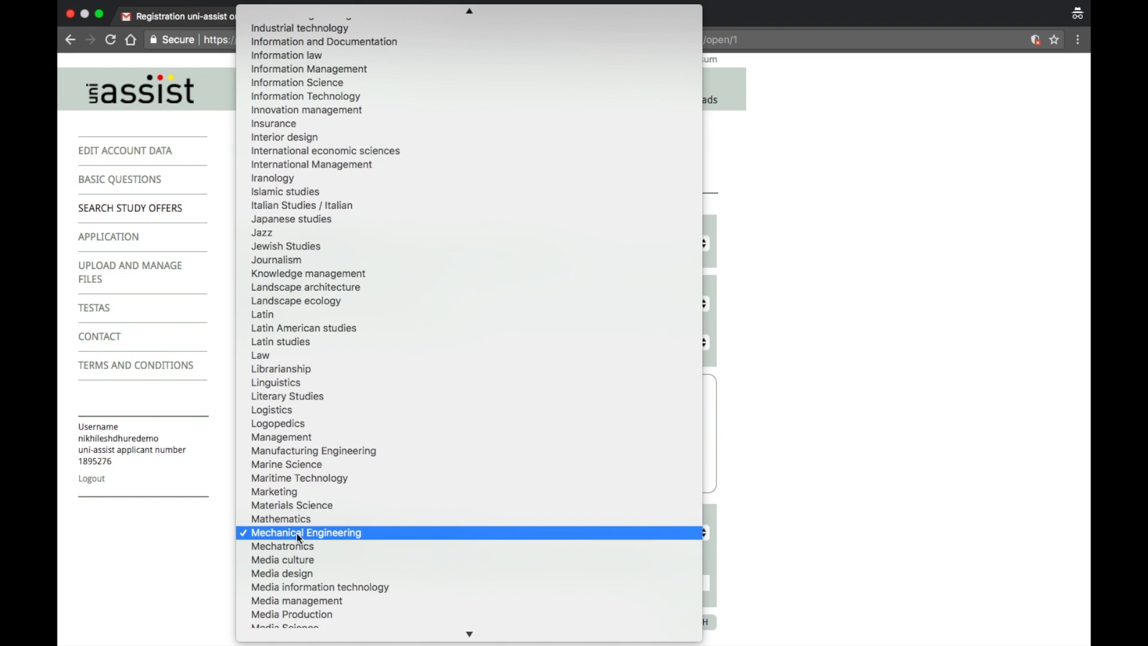
click(306, 532)
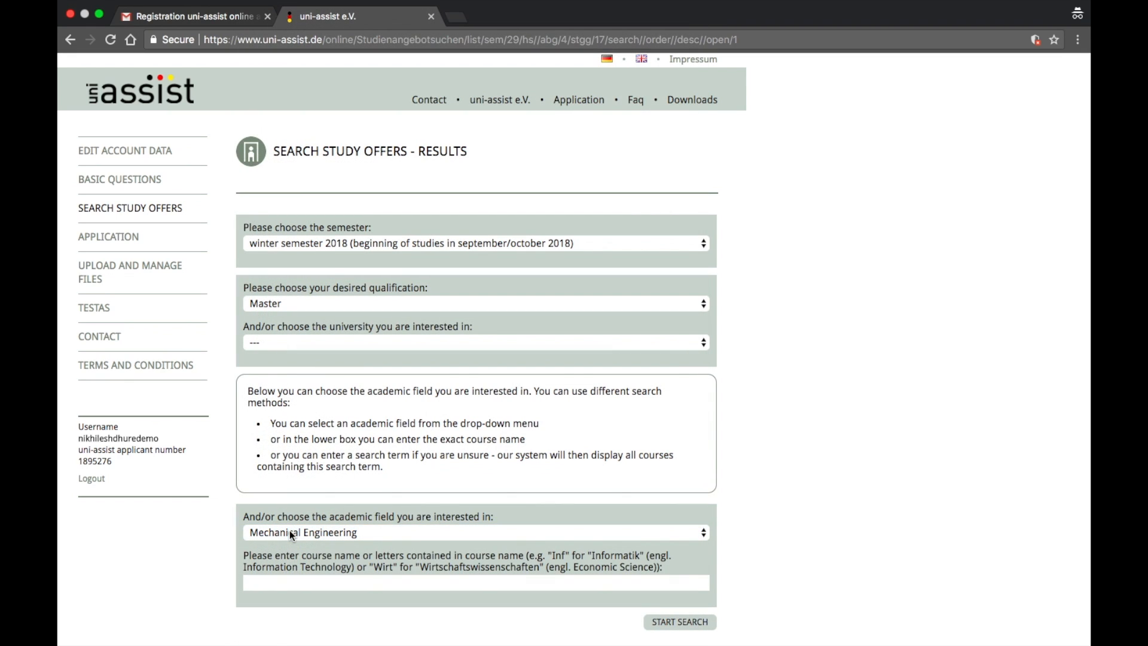
click(679, 622)
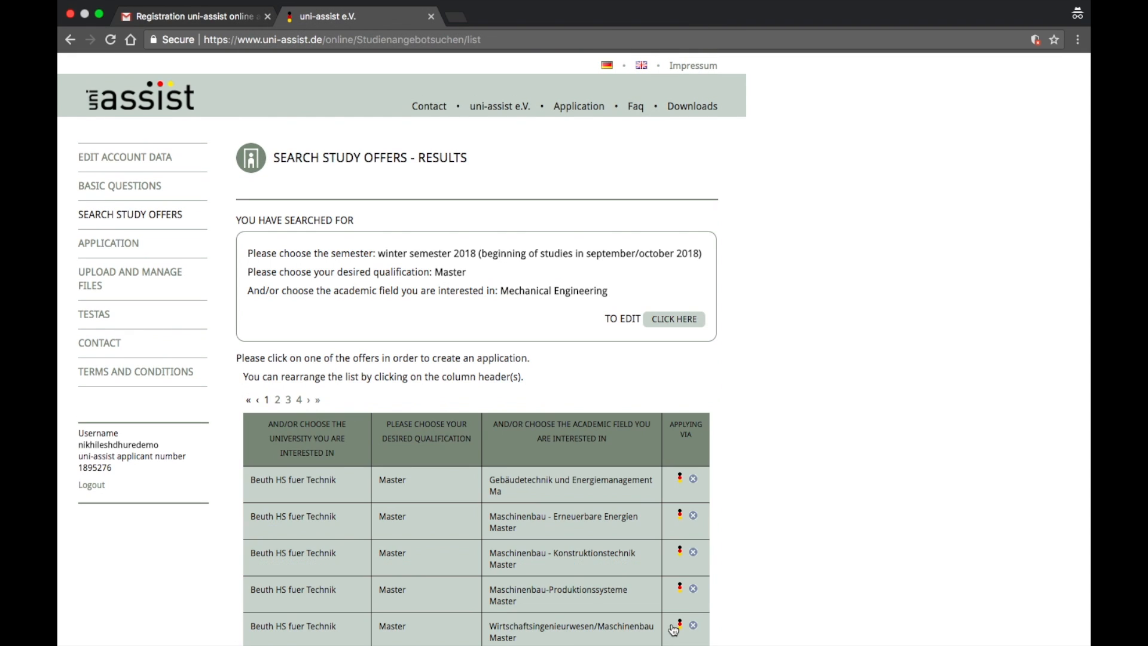
Step: Browse the results and start an application for FH Lübeck Biomedical Engineering
scroll(down, 3)
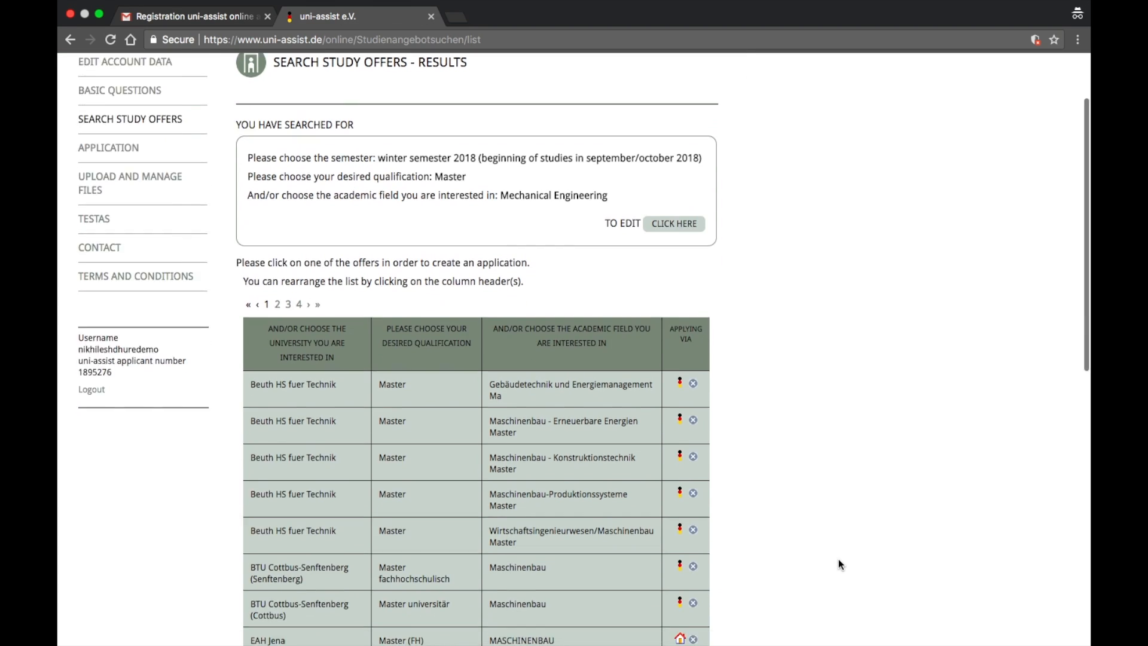
scroll(down, 3)
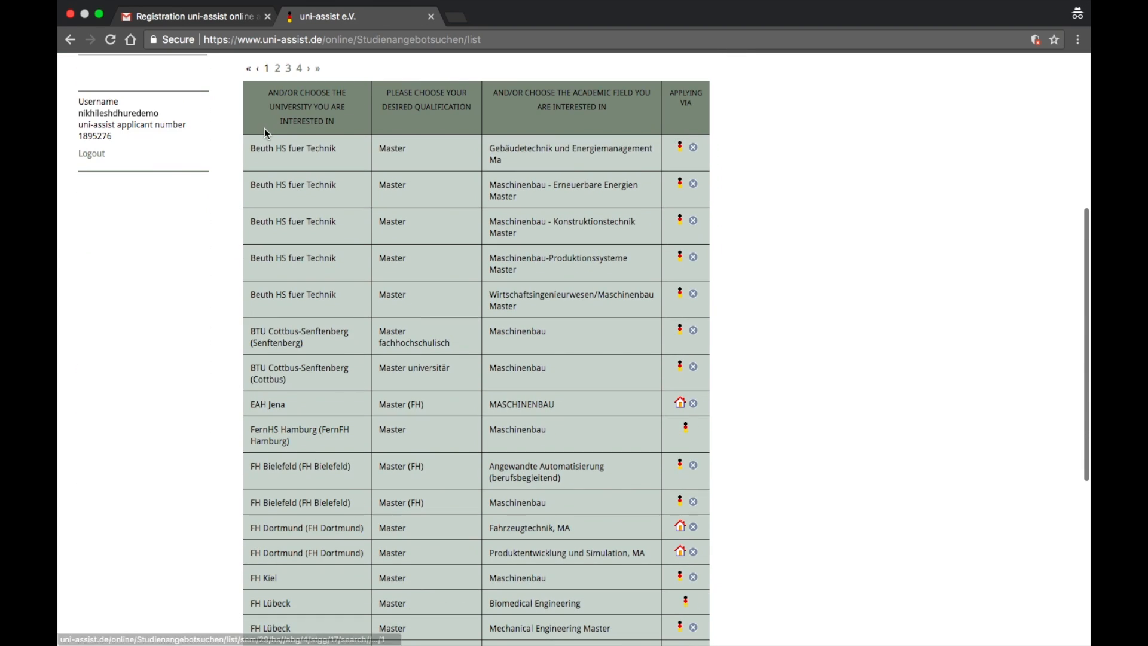
mouse_move(423, 257)
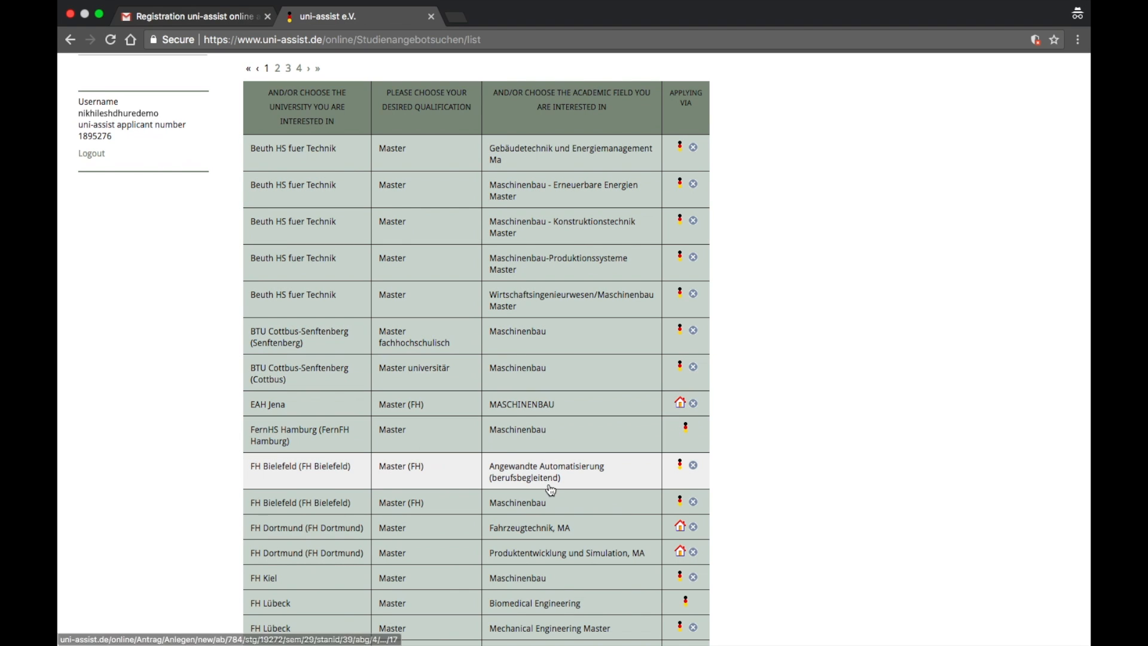
scroll(down, 3)
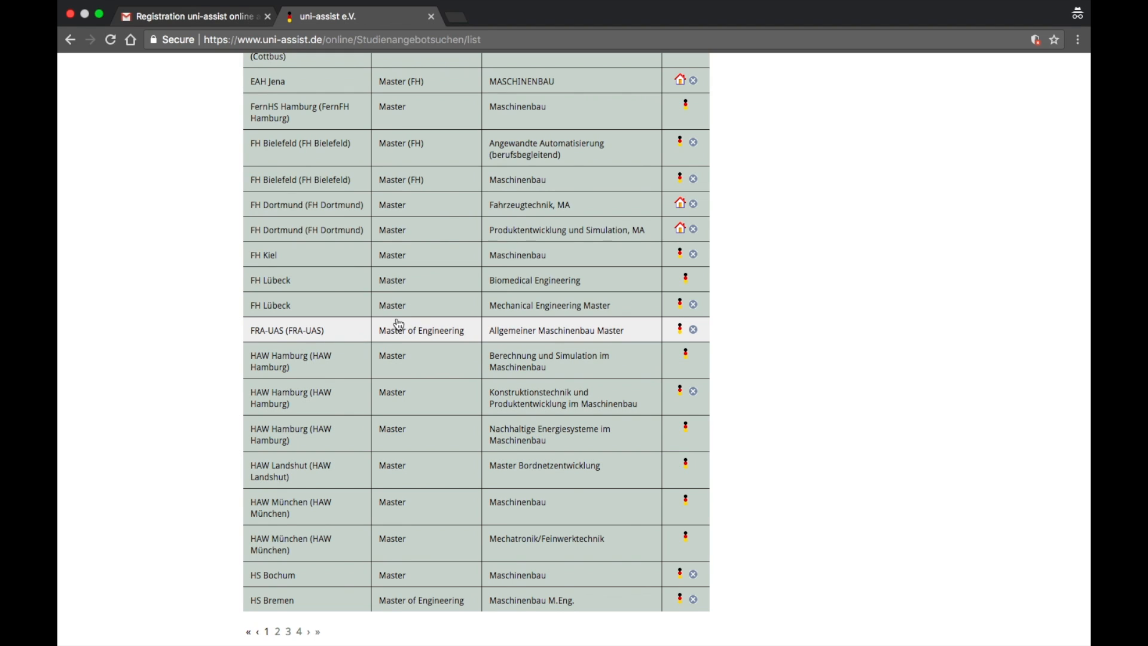
mouse_move(597, 261)
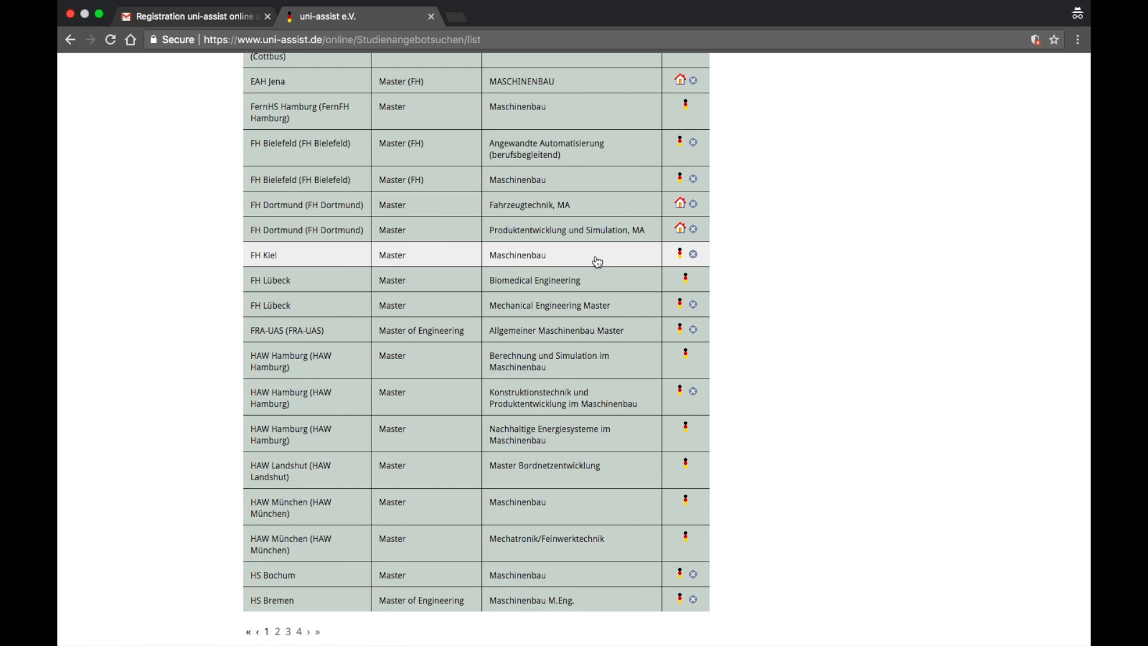
mouse_move(560, 286)
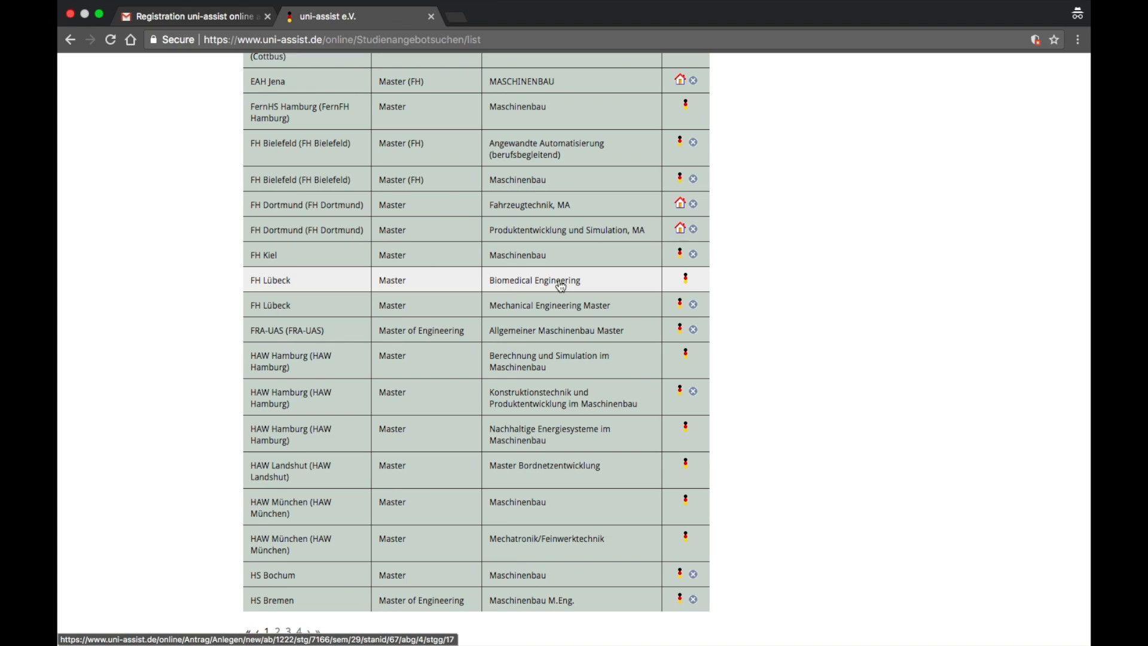
mouse_move(668, 286)
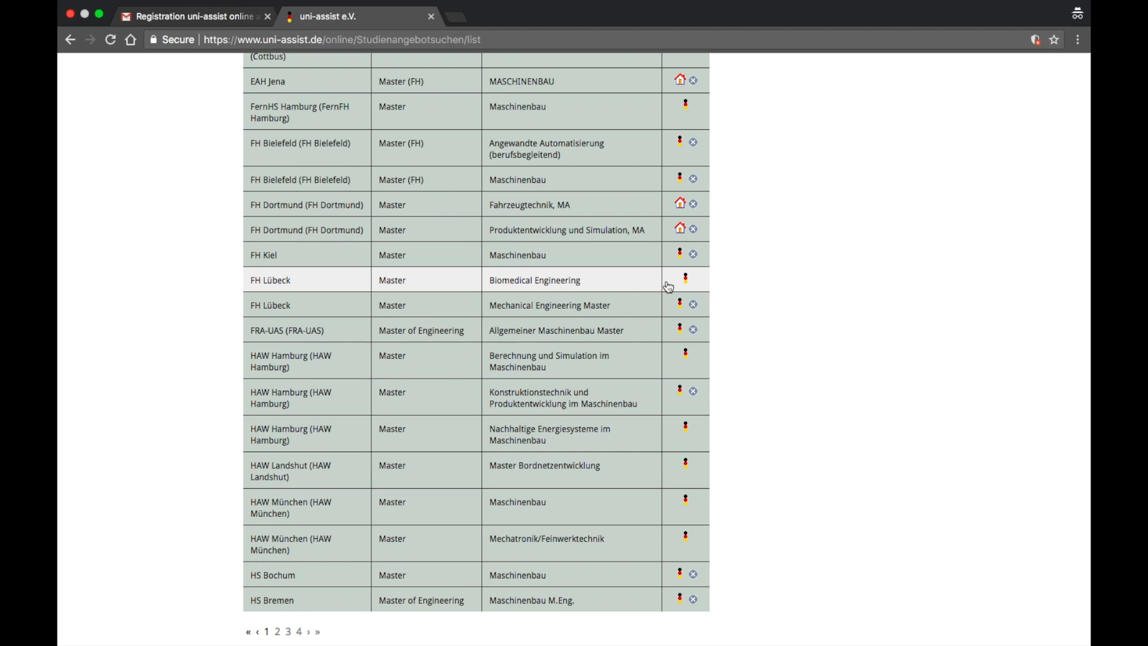
mouse_move(535, 286)
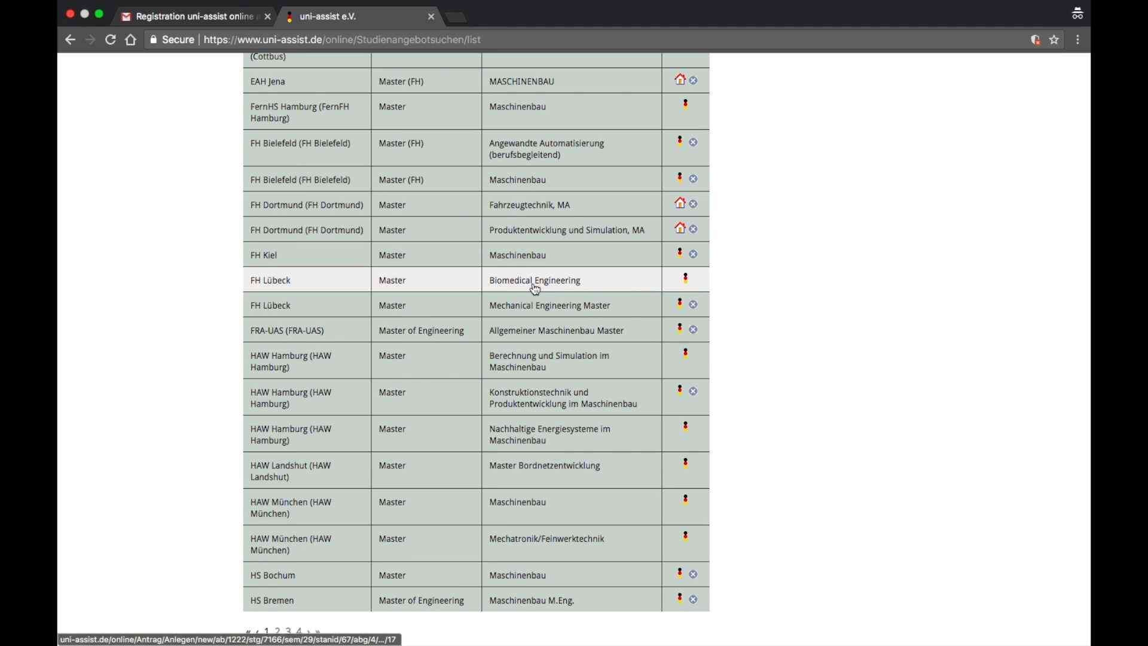
mouse_move(686, 284)
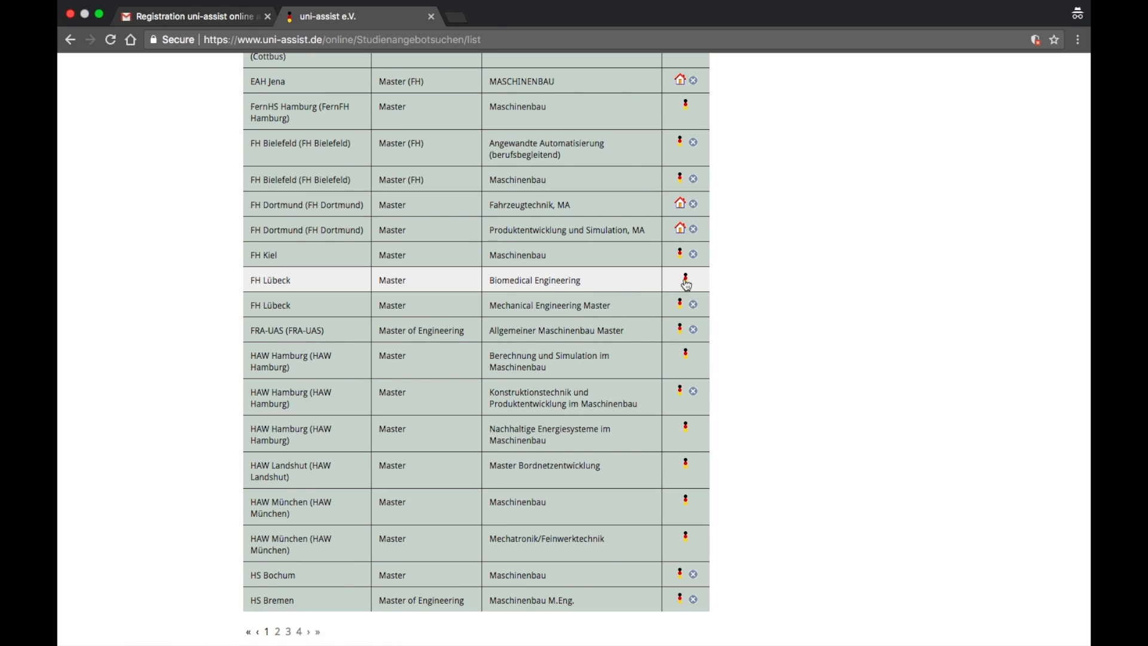
mouse_move(419, 465)
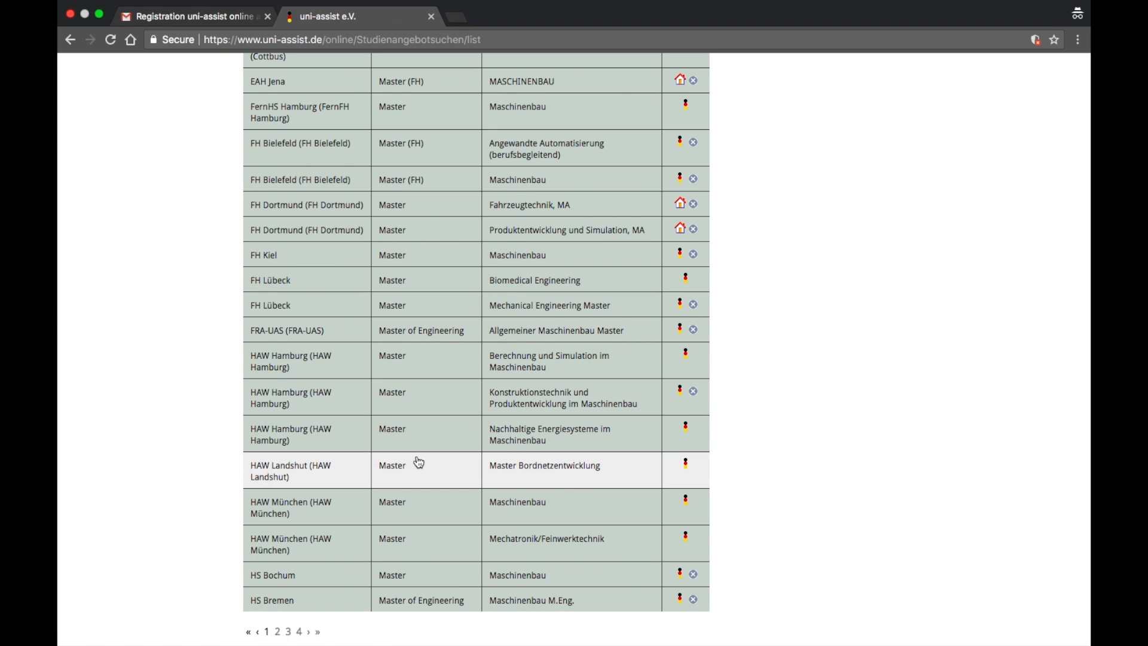
scroll(down, 3)
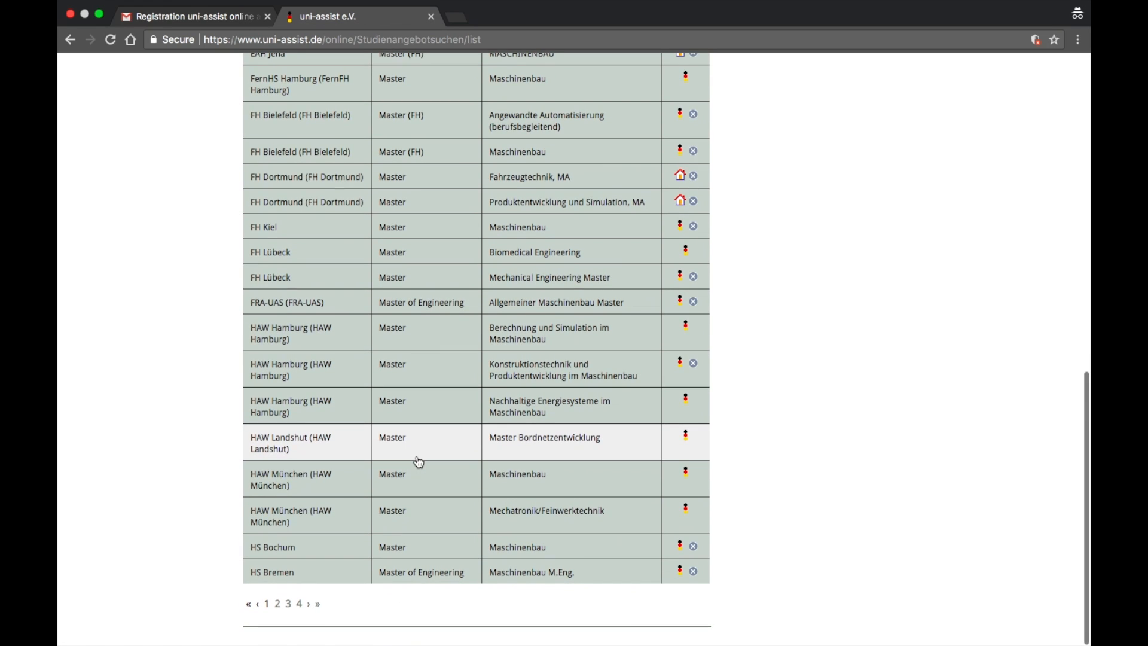
scroll(up, 3)
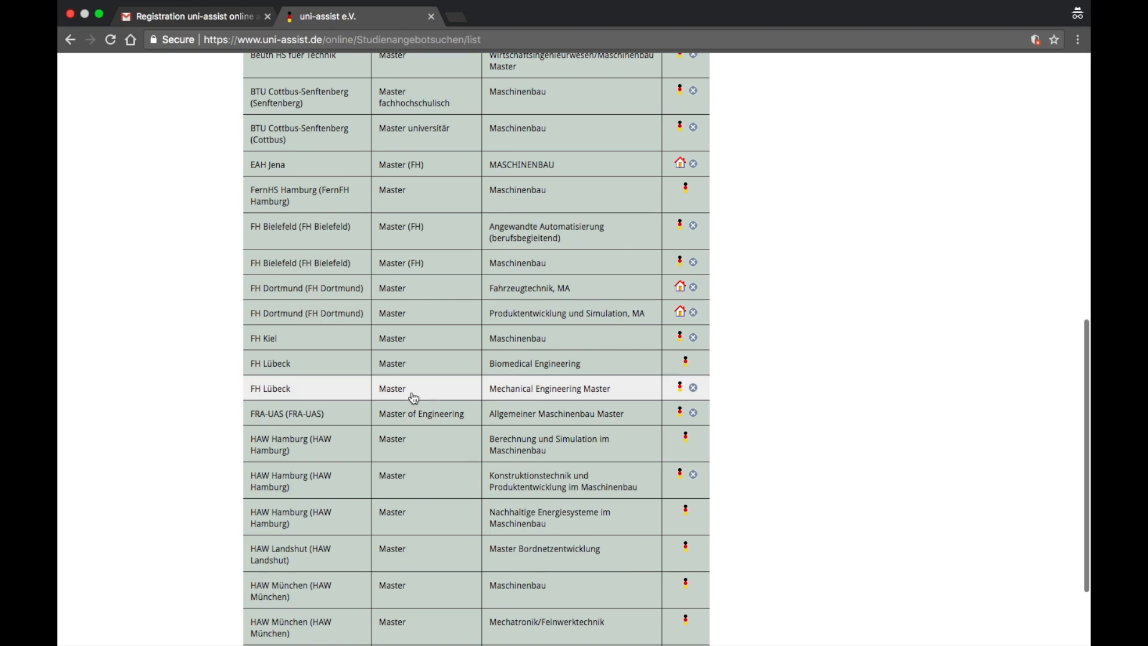
mouse_move(561, 364)
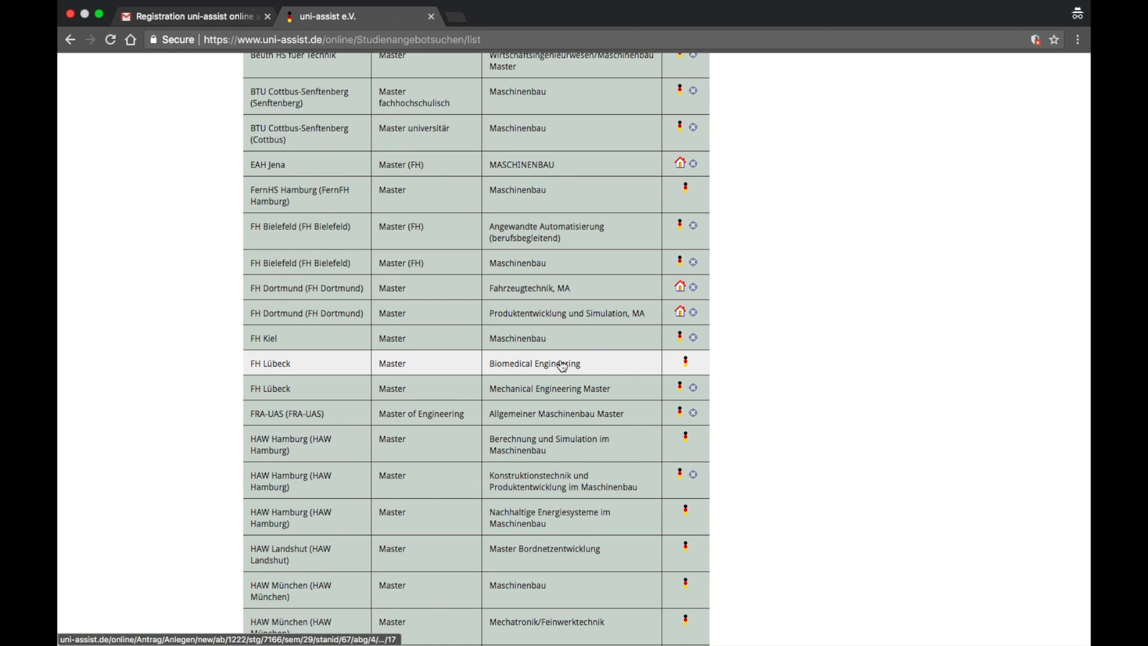
mouse_move(373, 374)
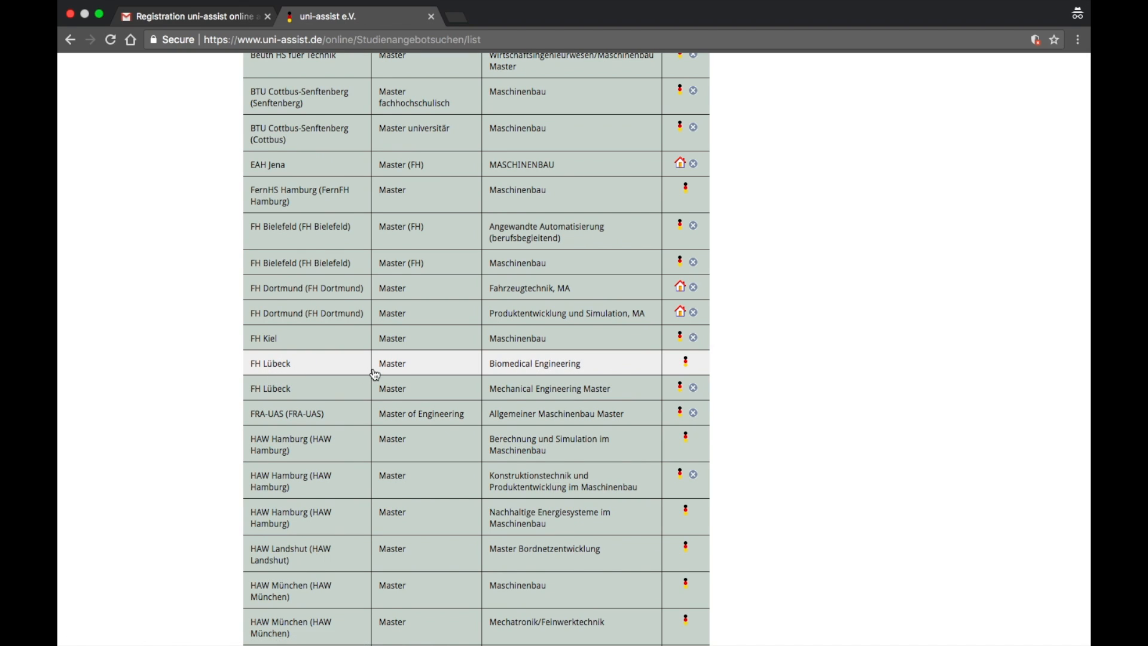
mouse_move(676, 360)
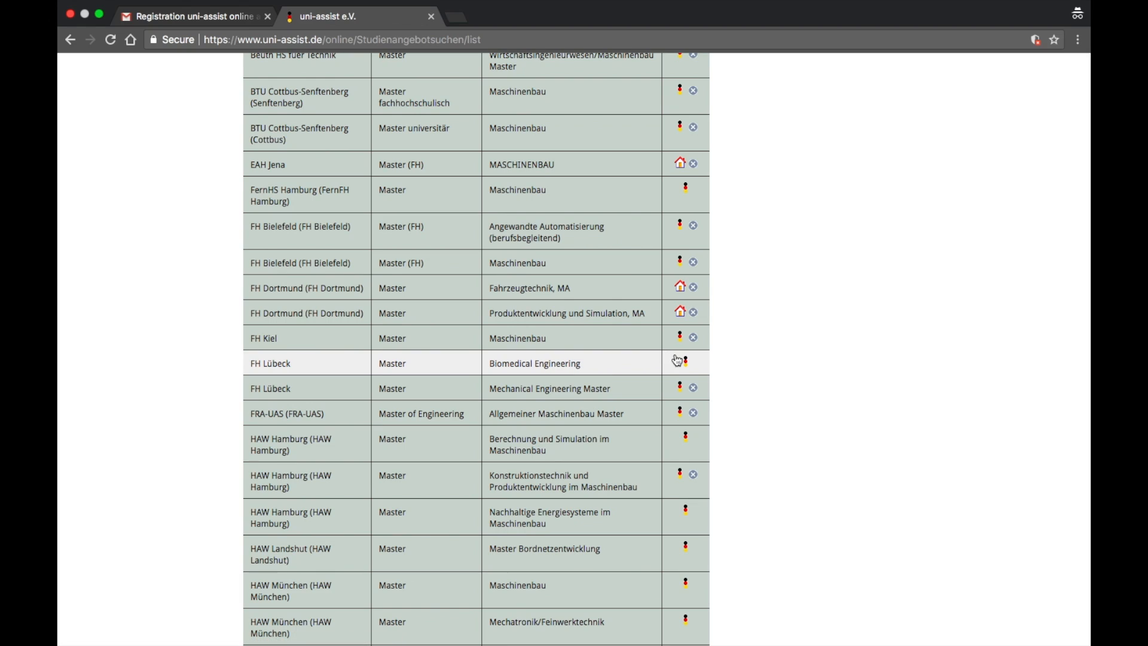
mouse_move(685, 365)
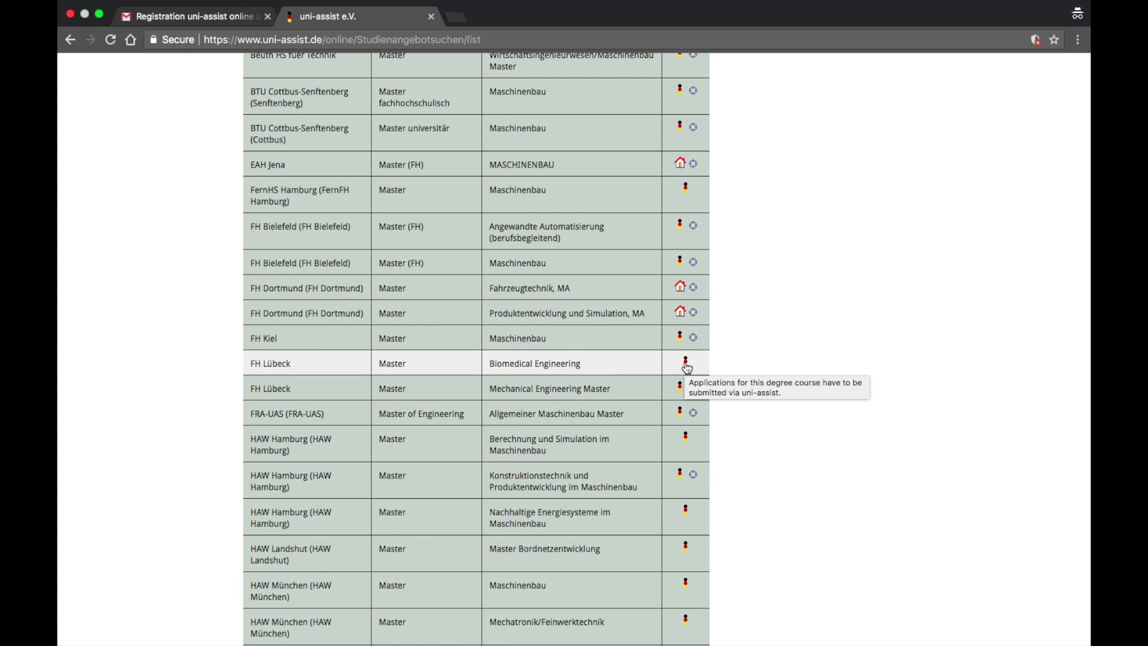
mouse_move(681, 287)
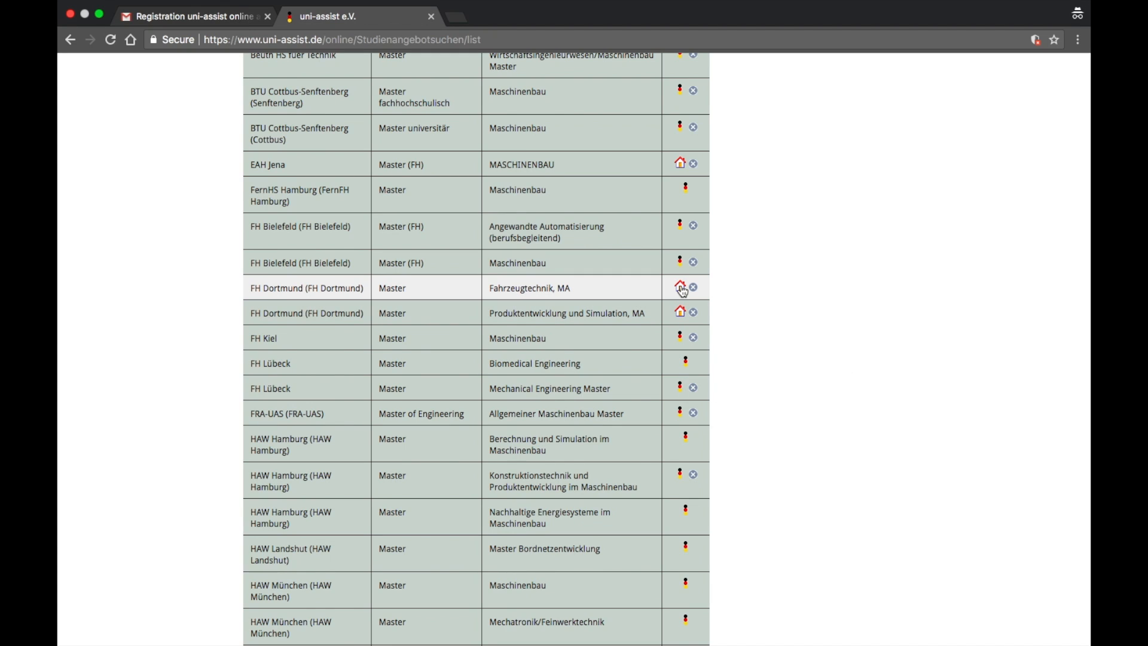
mouse_move(691, 261)
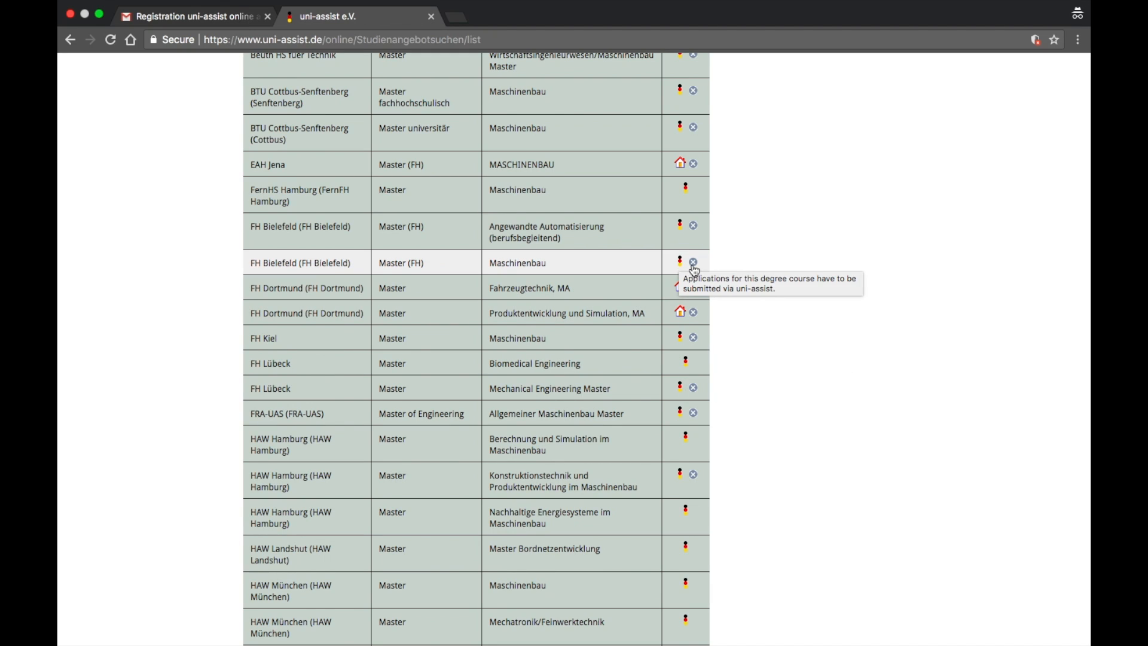
mouse_move(692, 265)
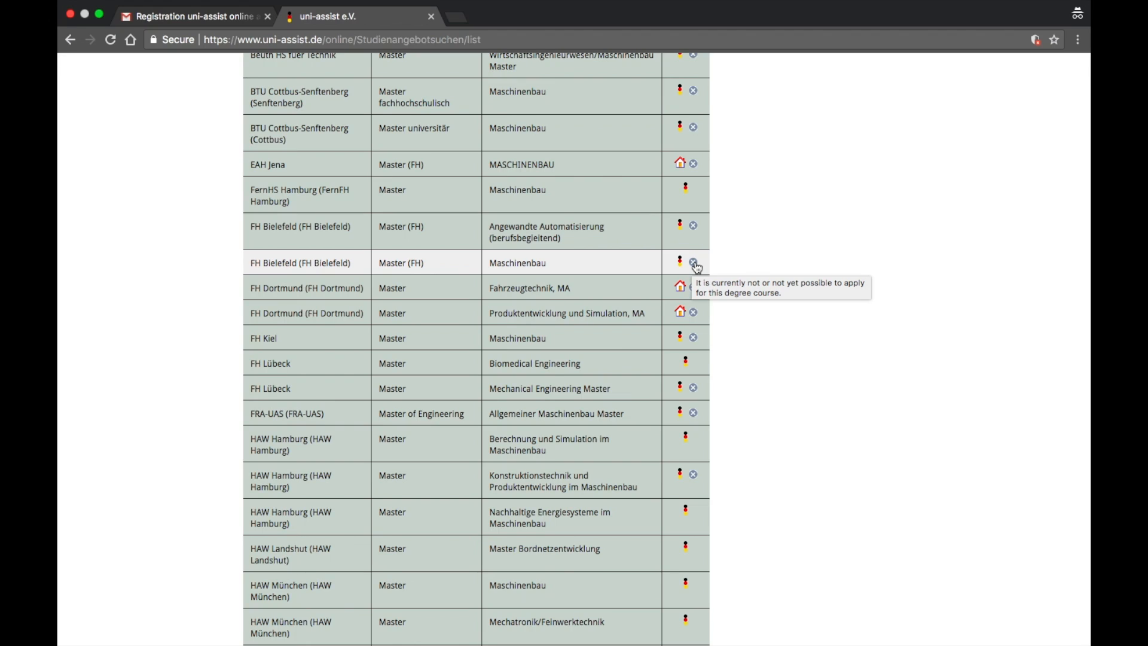
mouse_move(692, 271)
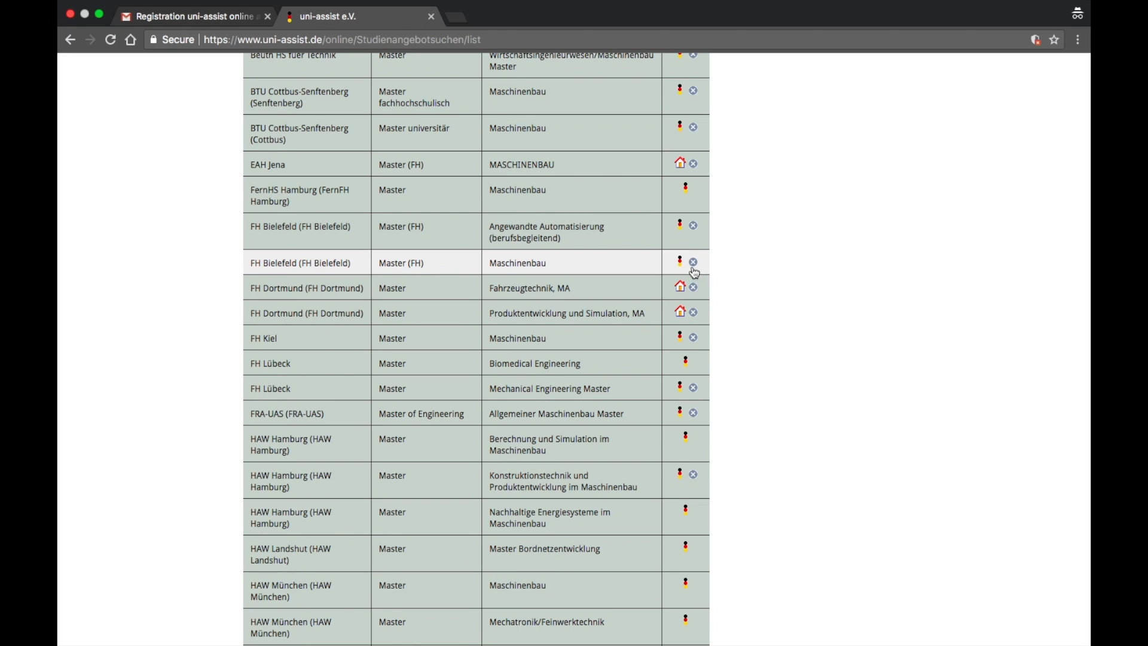
mouse_move(684, 263)
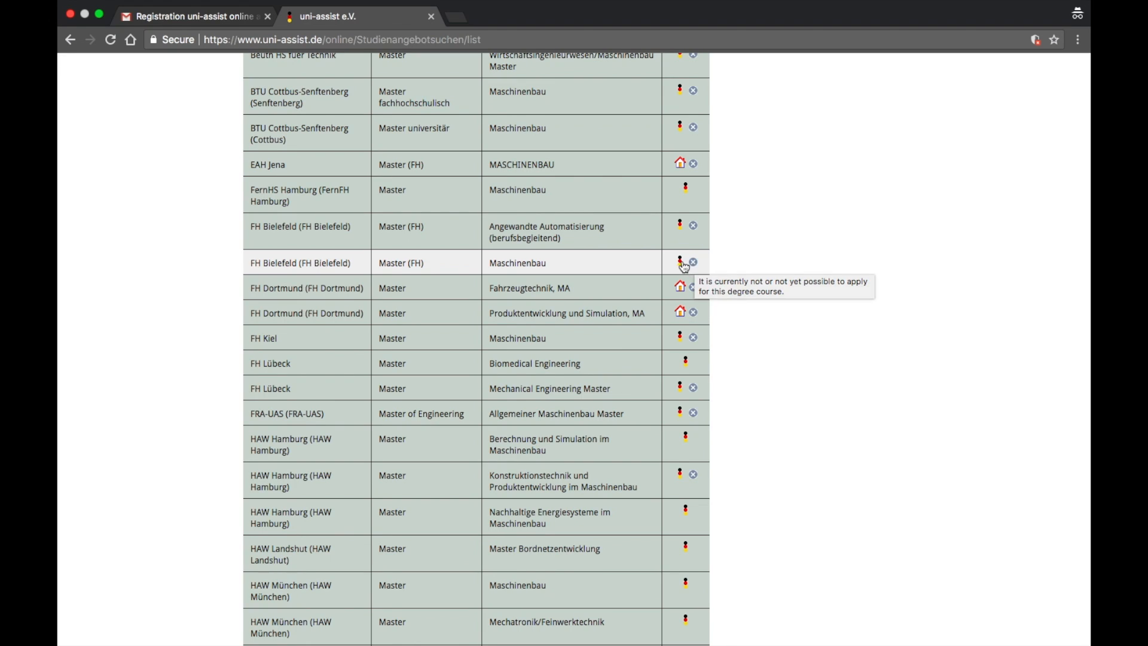
mouse_move(680, 287)
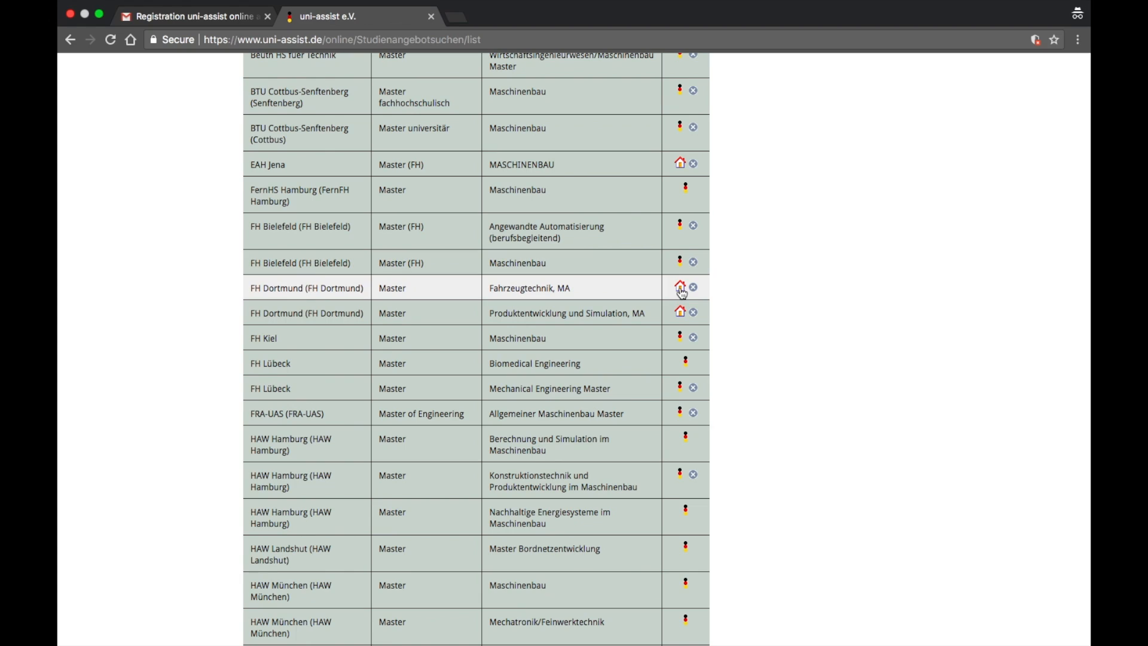
mouse_move(679, 287)
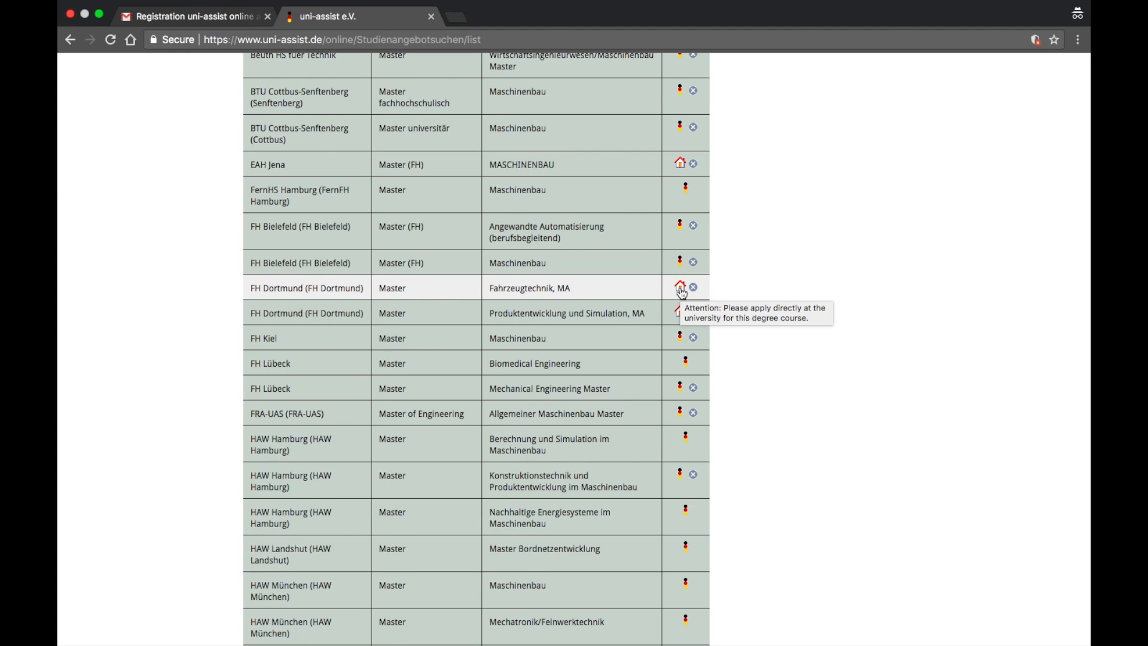
mouse_move(657, 308)
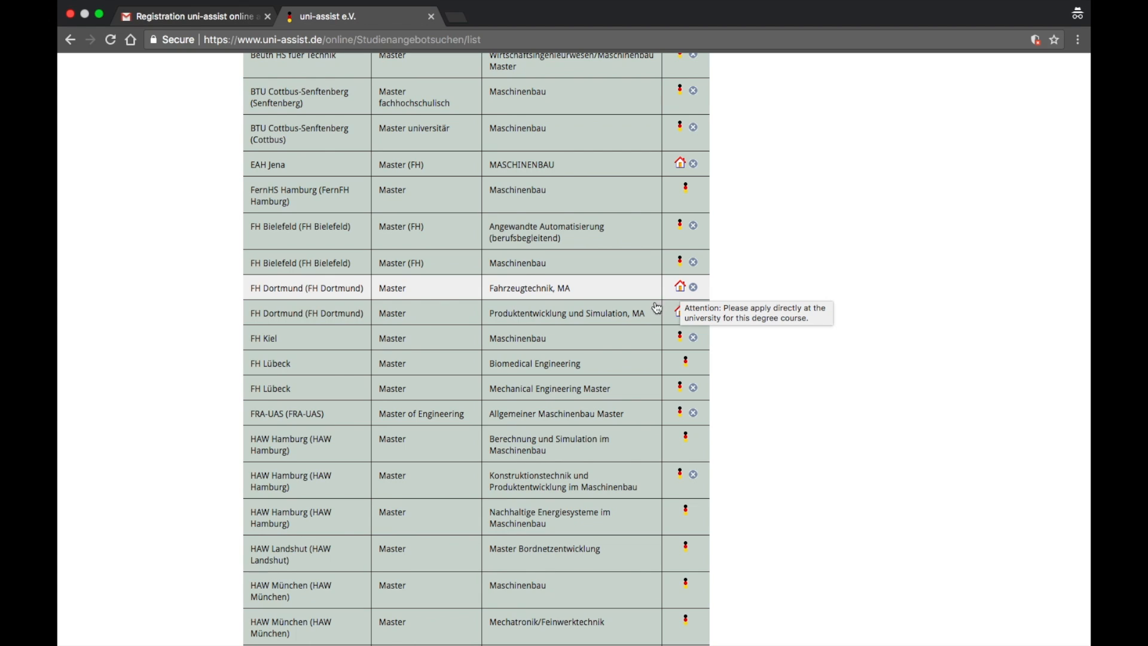
mouse_move(604, 324)
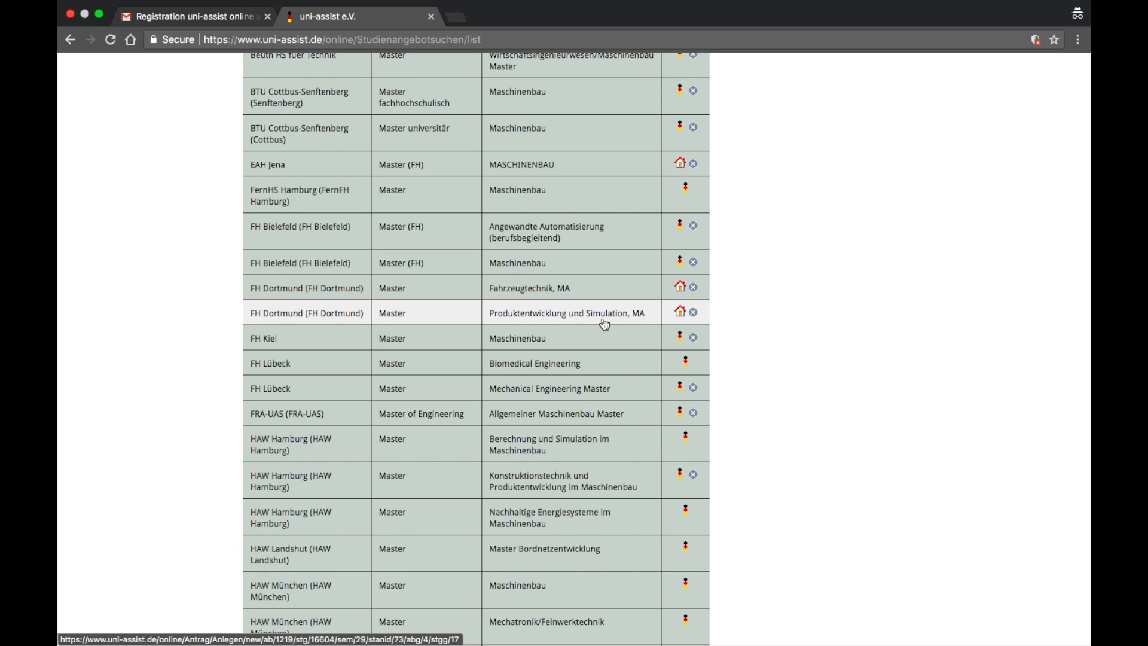
mouse_move(682, 365)
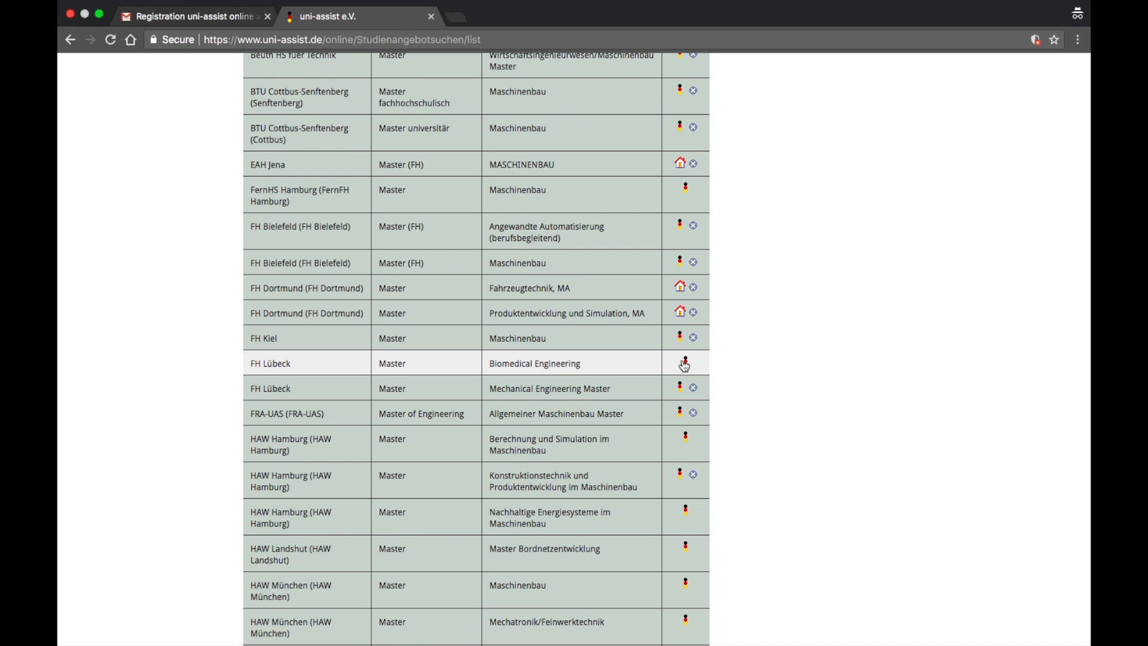
mouse_move(682, 364)
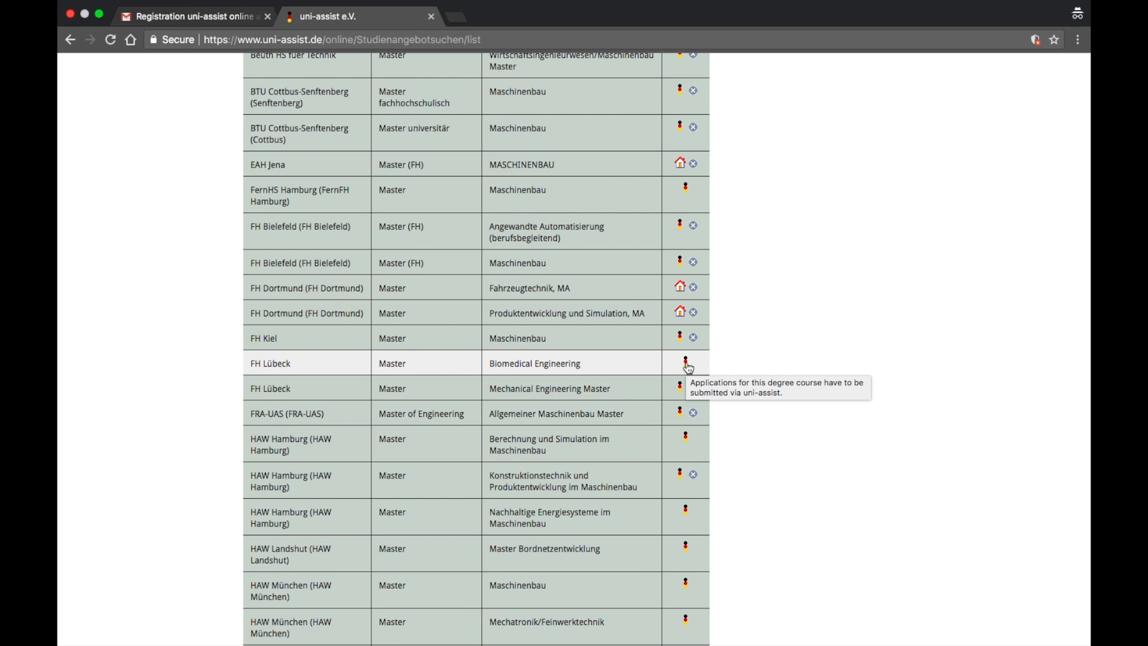
click(685, 364)
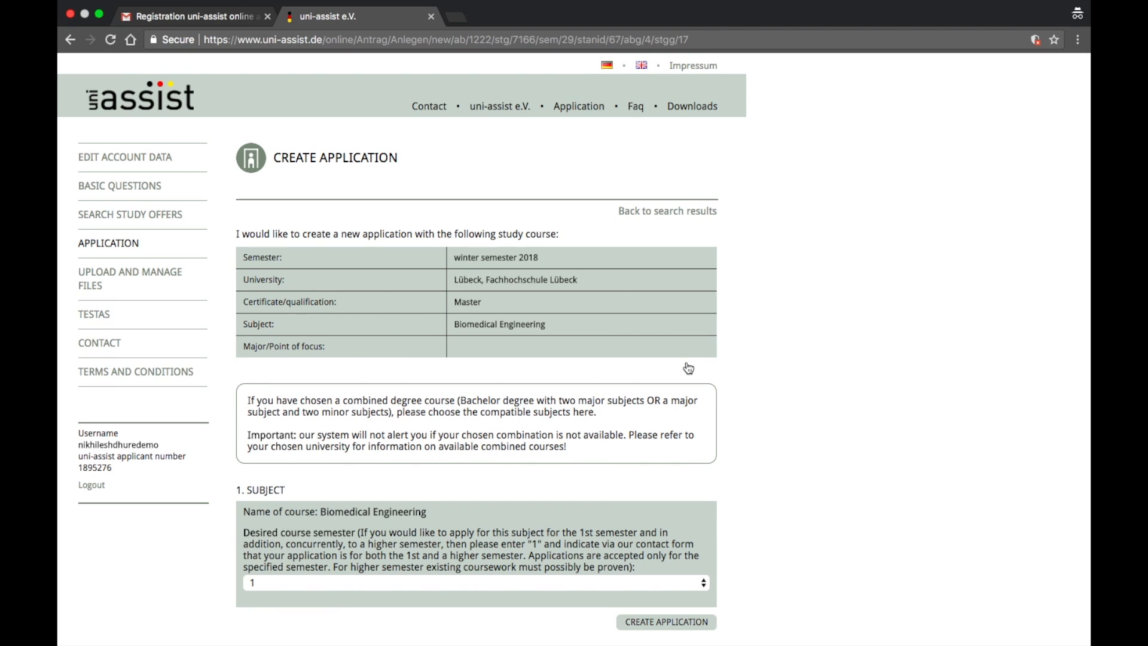
mouse_move(552, 392)
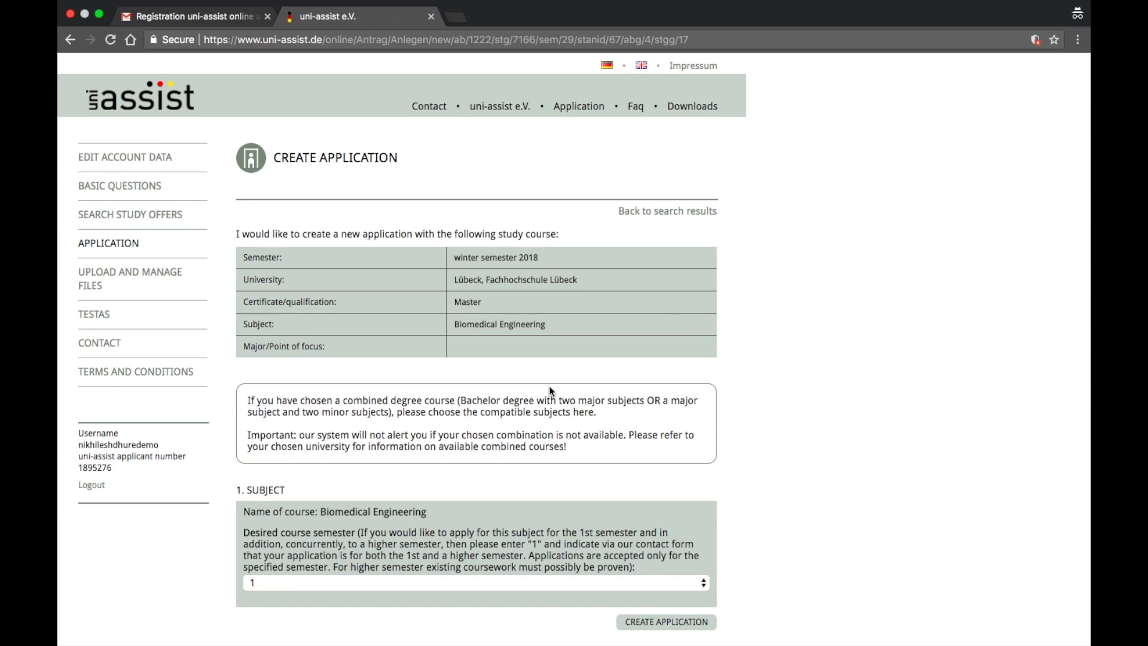
mouse_move(353, 232)
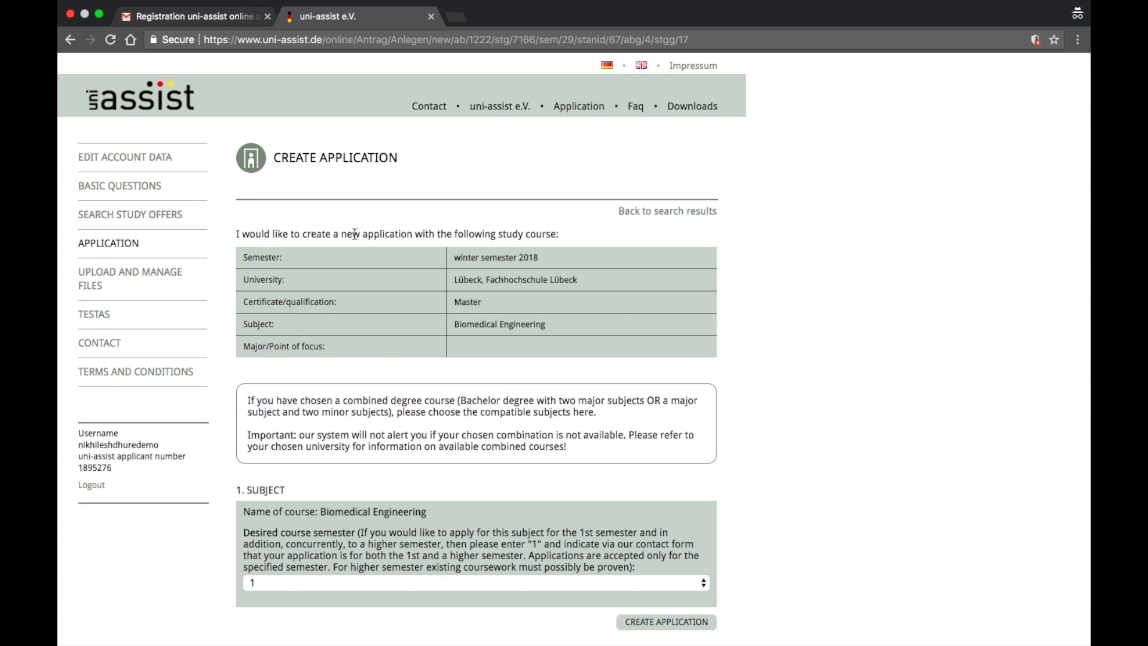
mouse_move(489, 250)
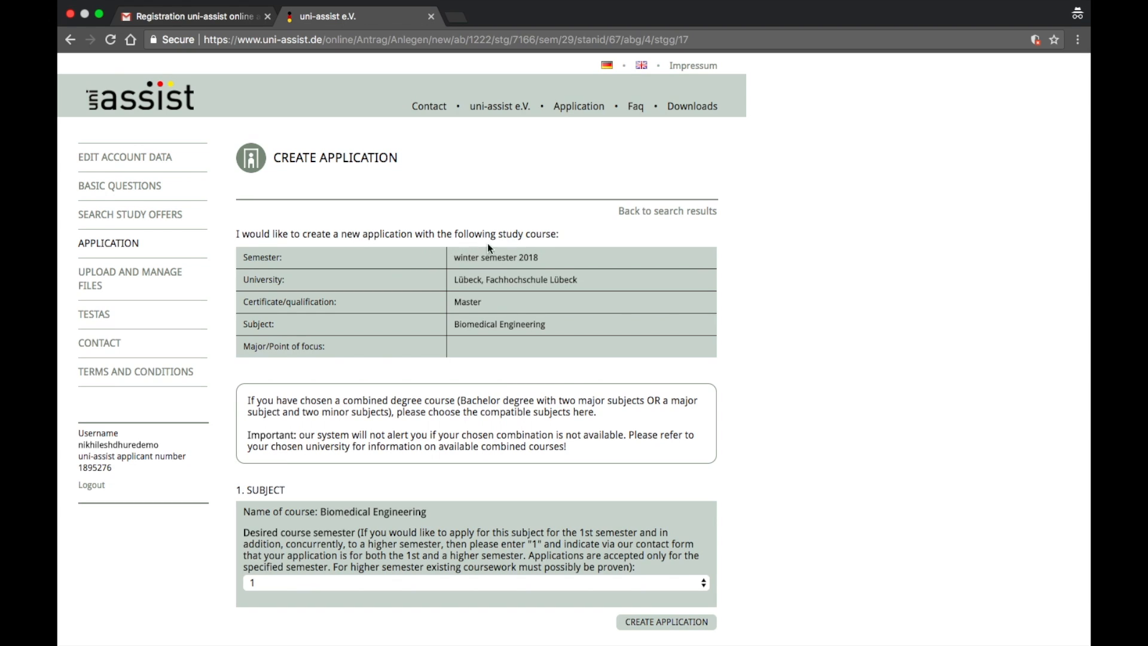
mouse_move(455, 257)
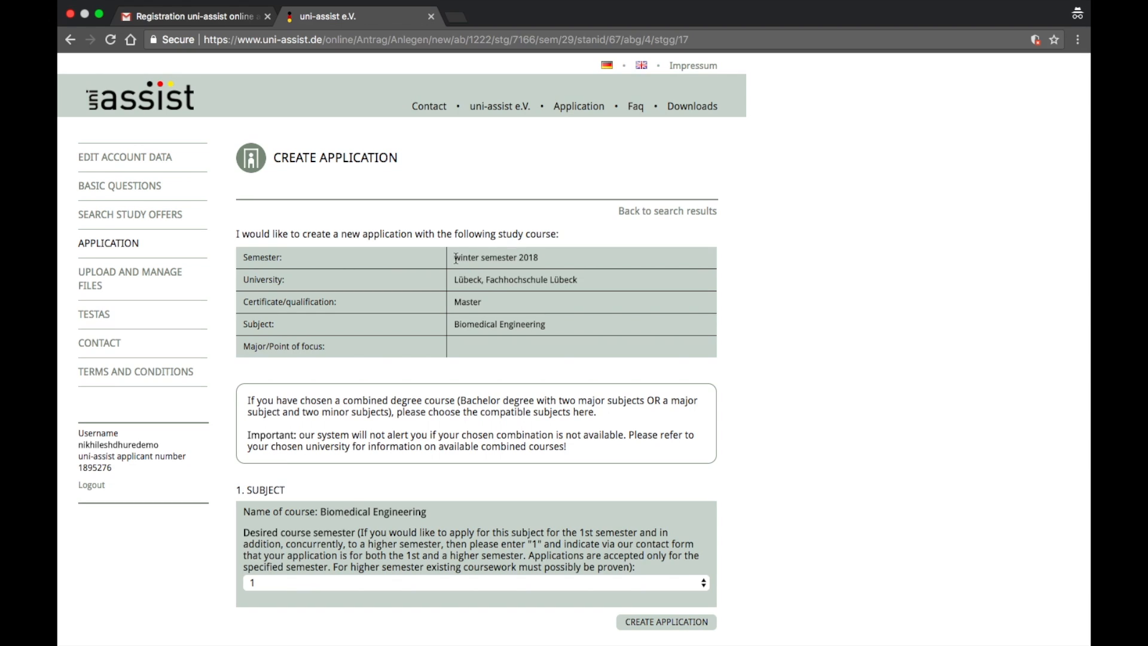
Step: Check the available course semesters and keep the first course semester
double_click(496, 258)
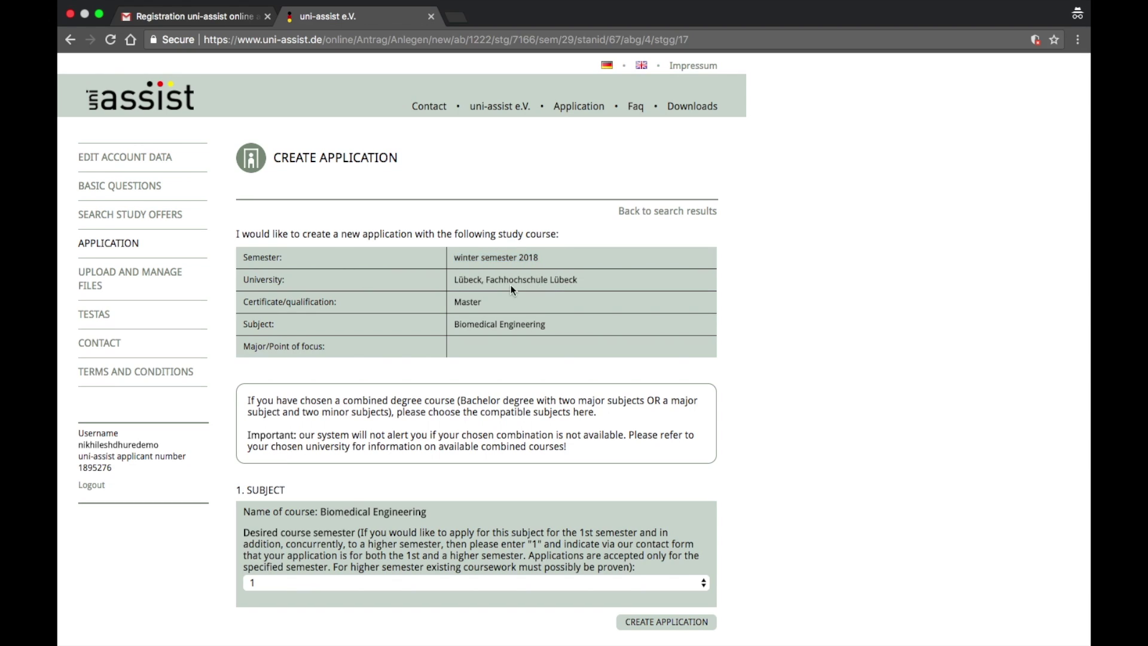
mouse_move(303, 301)
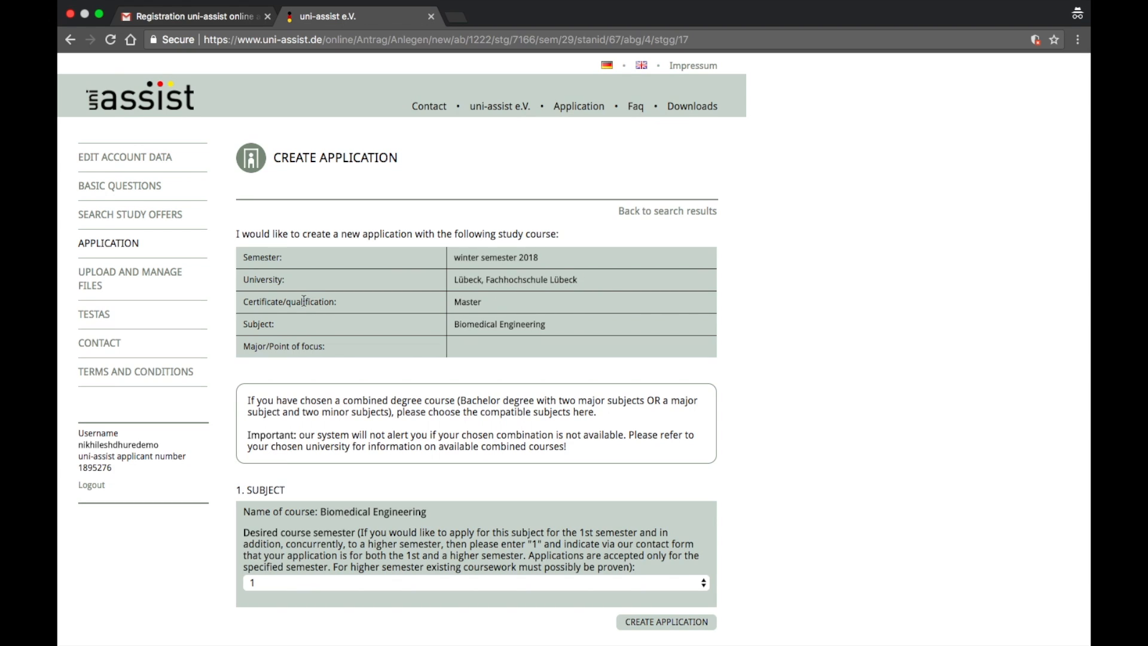
mouse_move(394, 345)
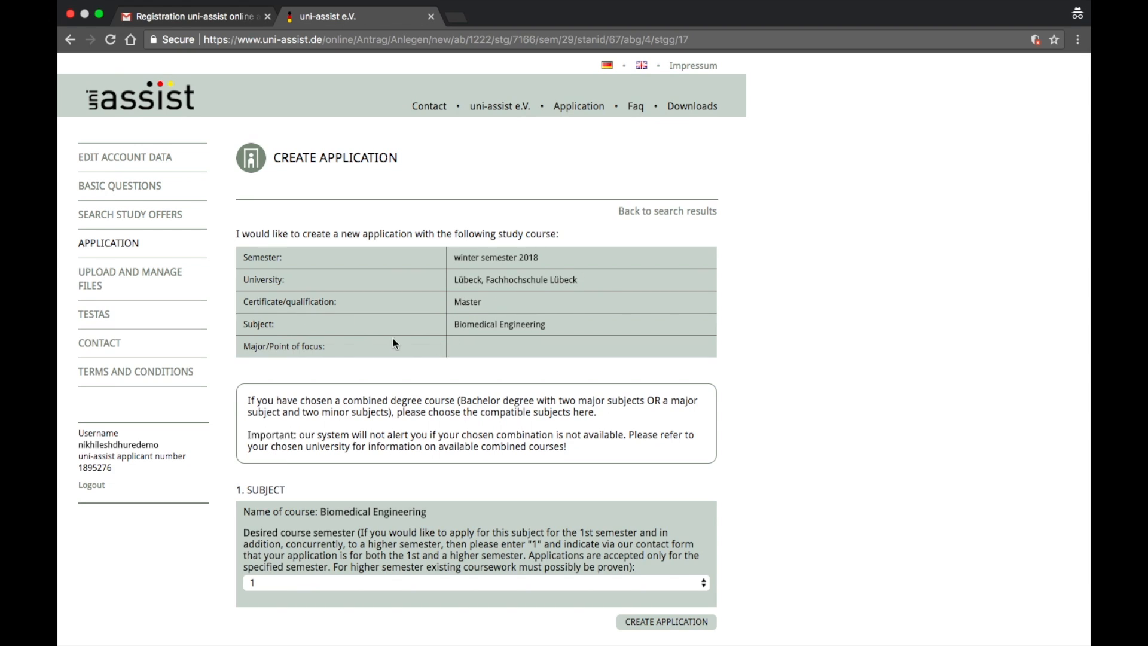
mouse_move(479, 333)
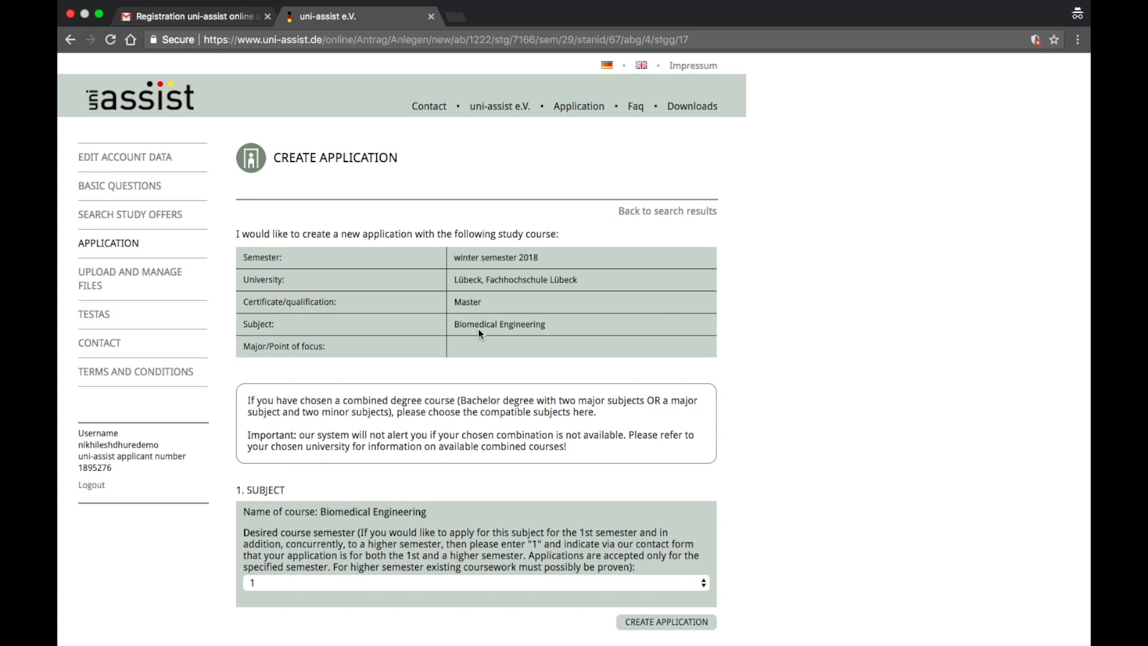
scroll(down, 3)
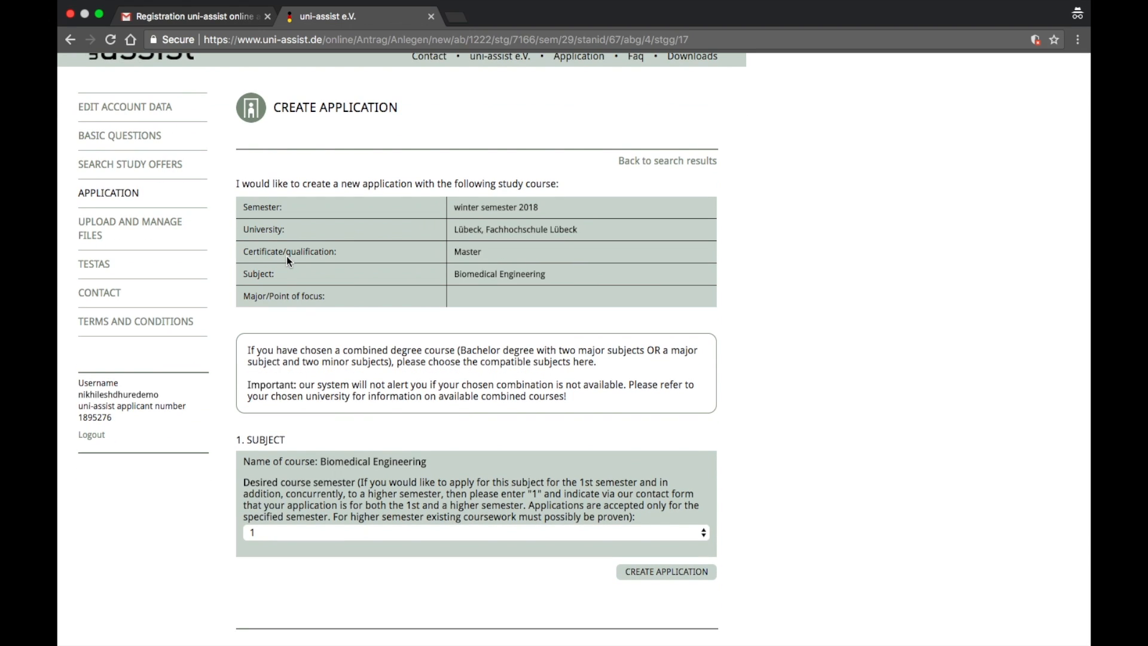
mouse_move(330, 303)
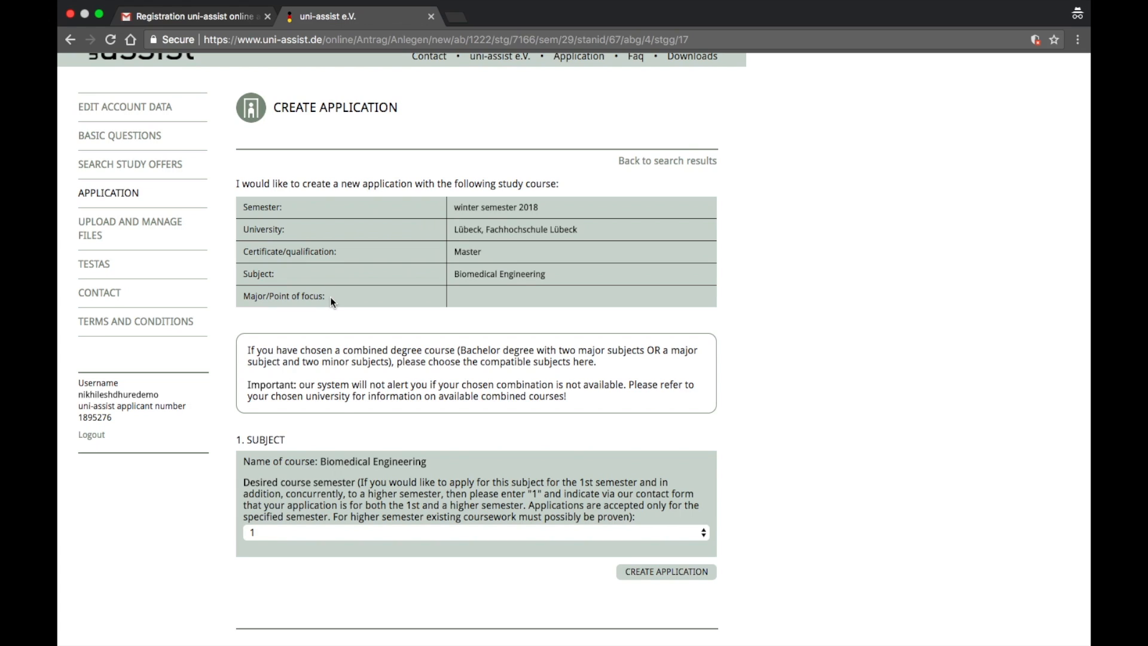
mouse_move(336, 476)
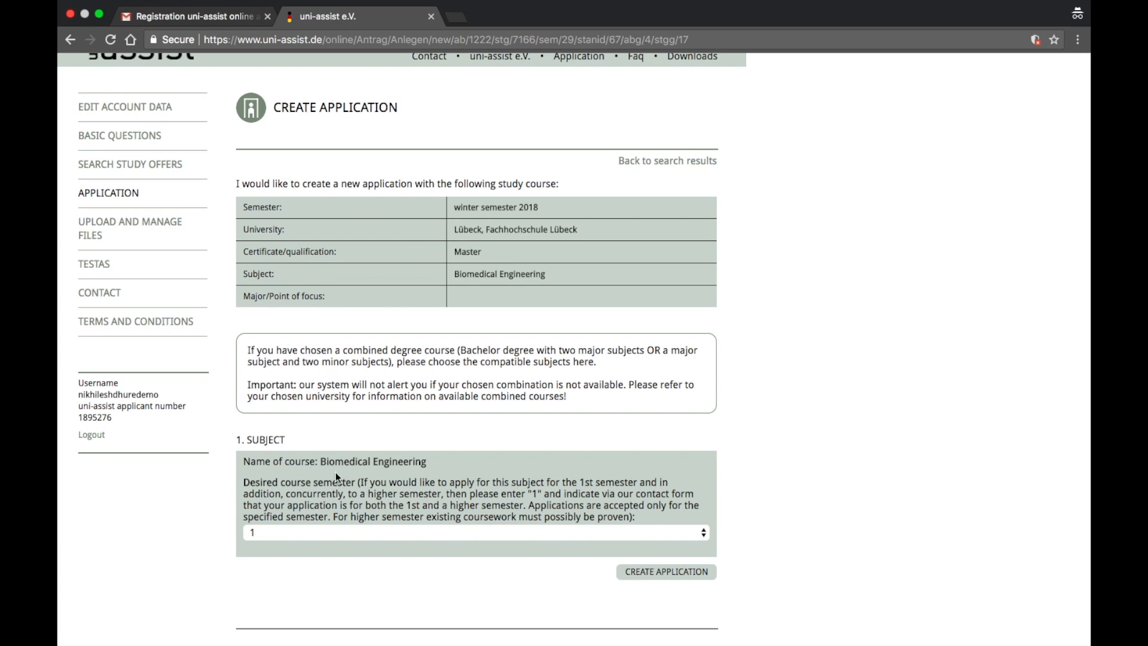
mouse_move(372, 491)
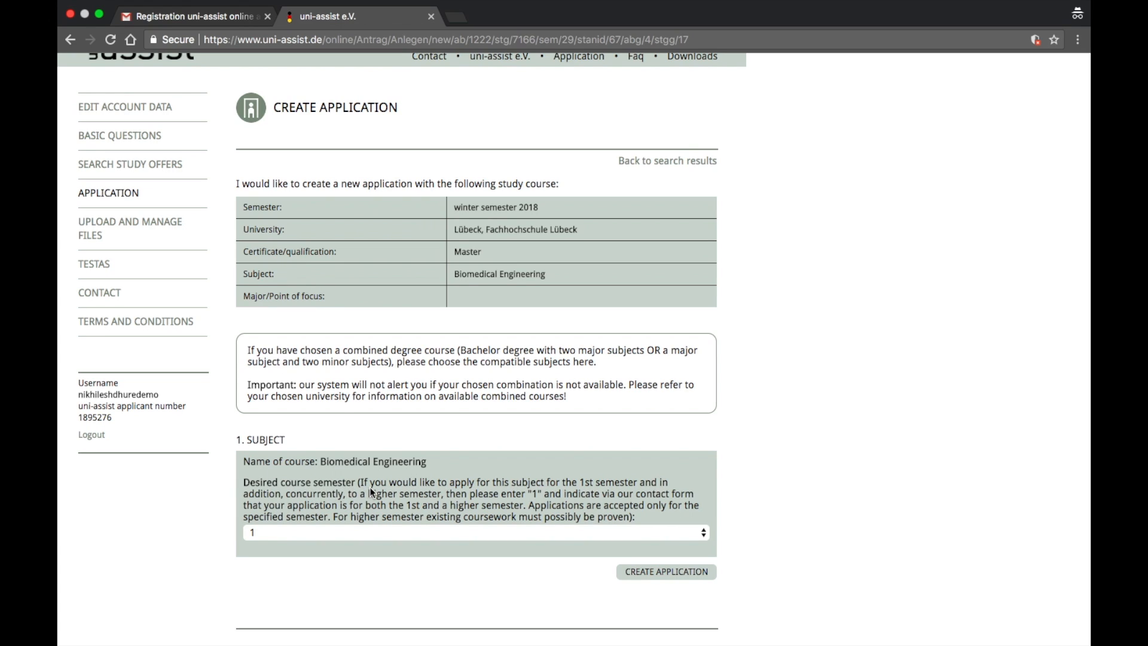
mouse_move(280, 490)
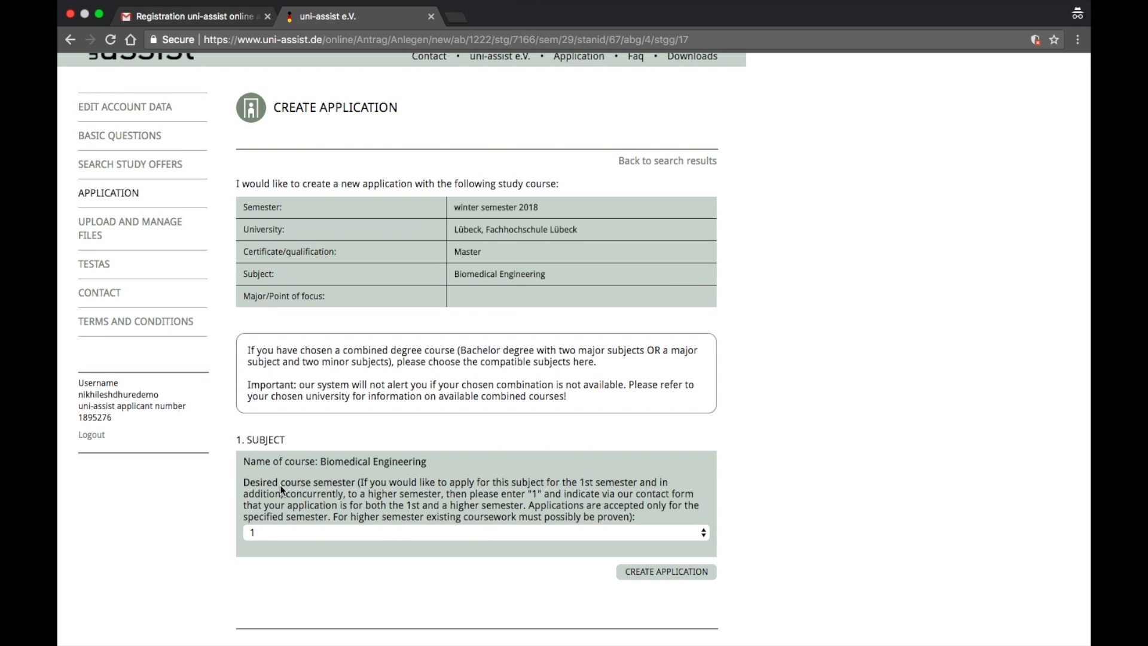
mouse_move(293, 516)
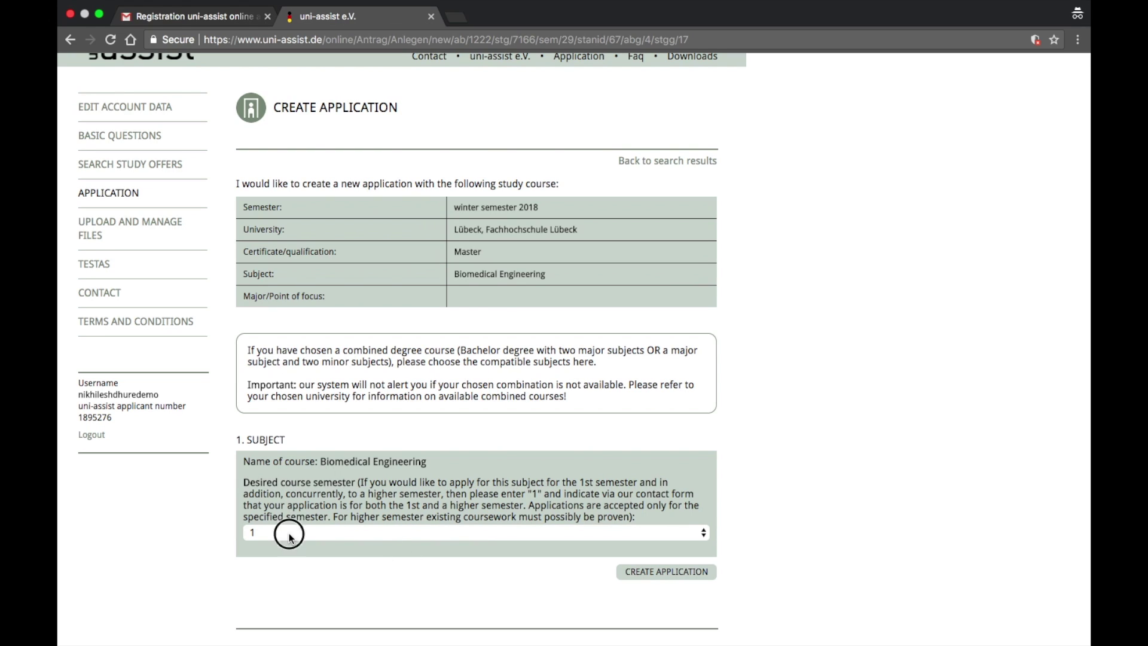
mouse_move(380, 544)
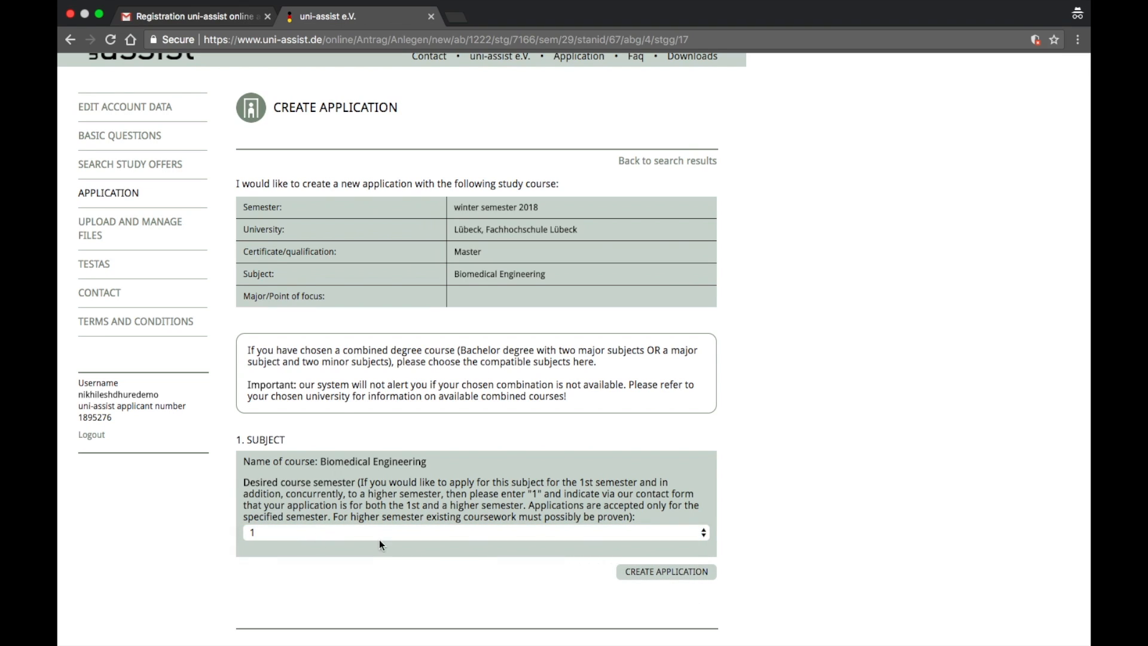
click(476, 532)
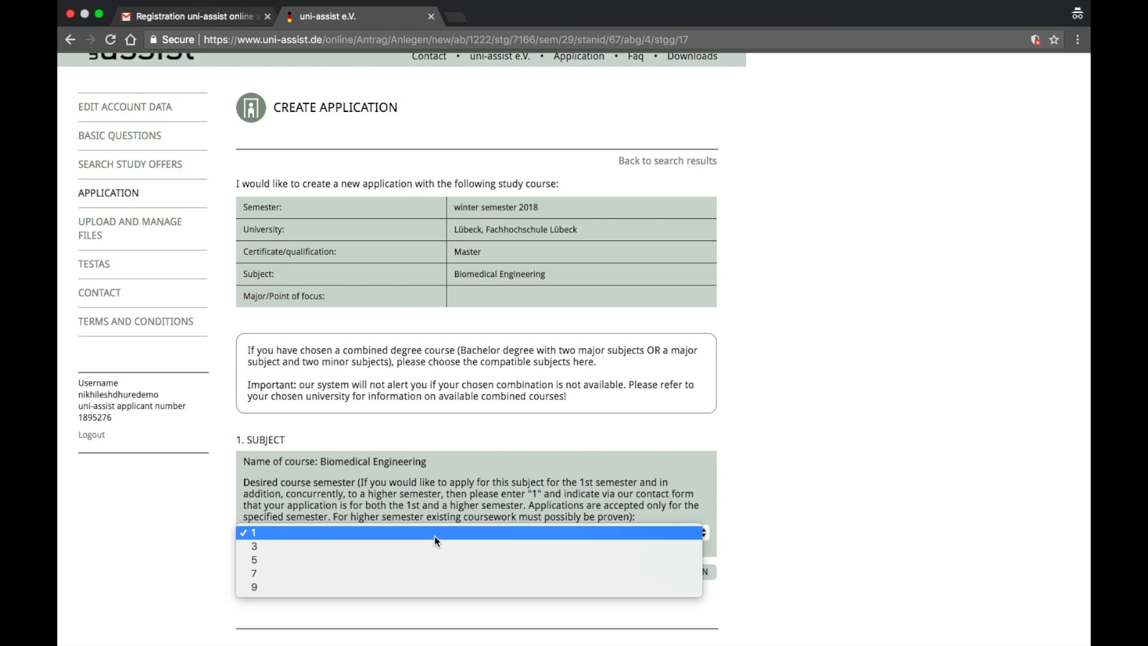
mouse_move(421, 560)
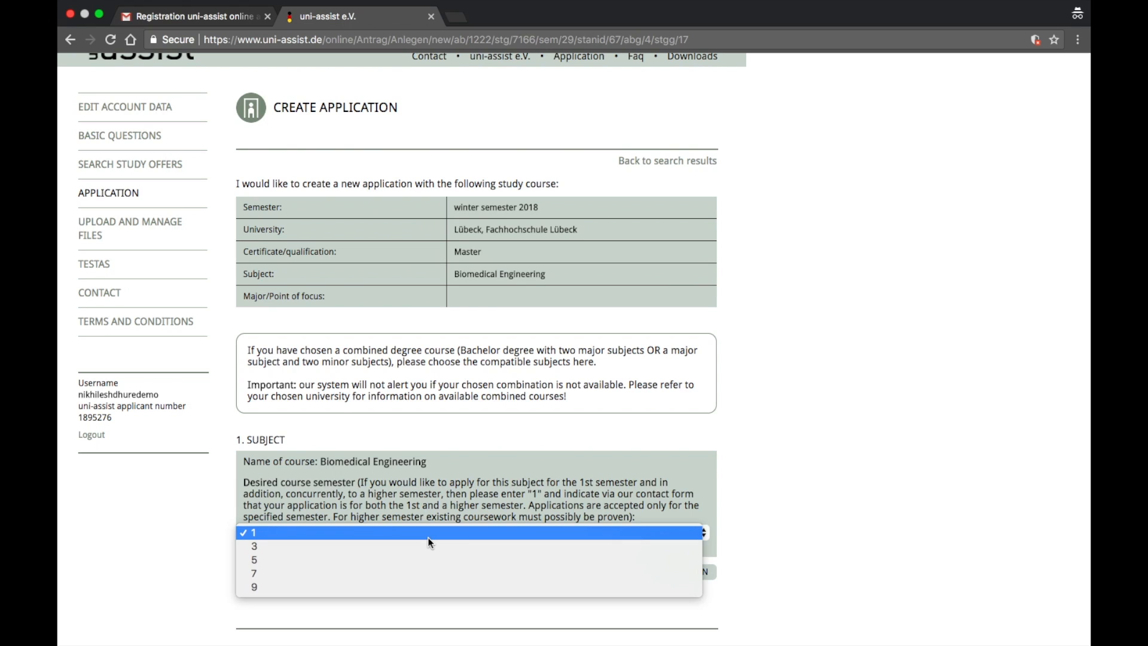
mouse_move(401, 545)
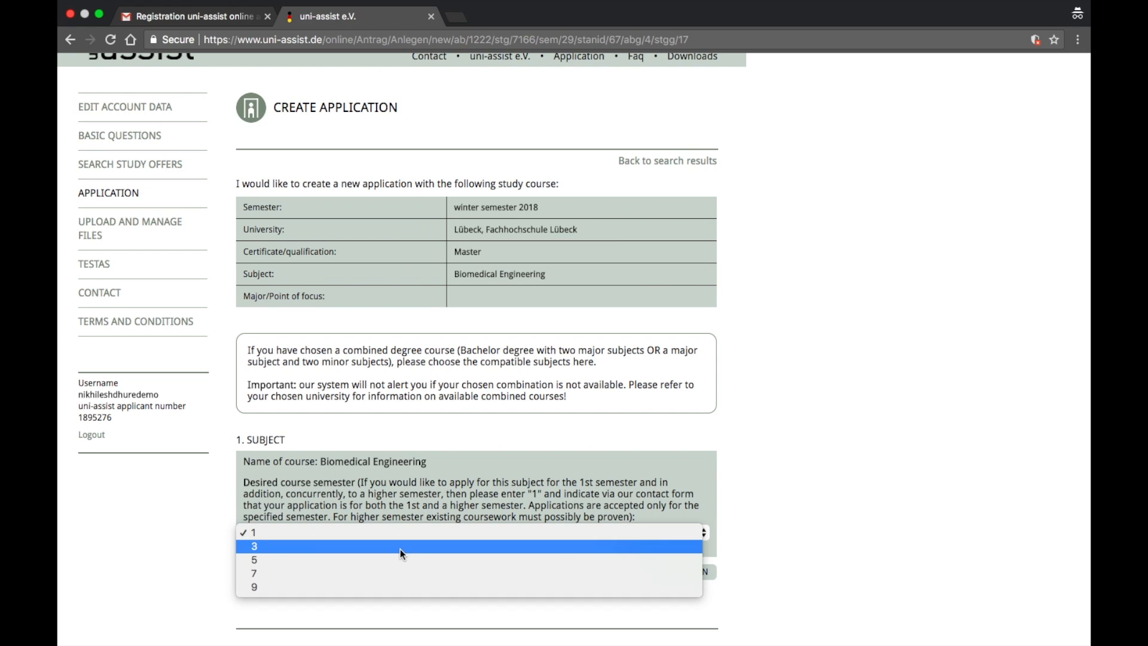
click(254, 532)
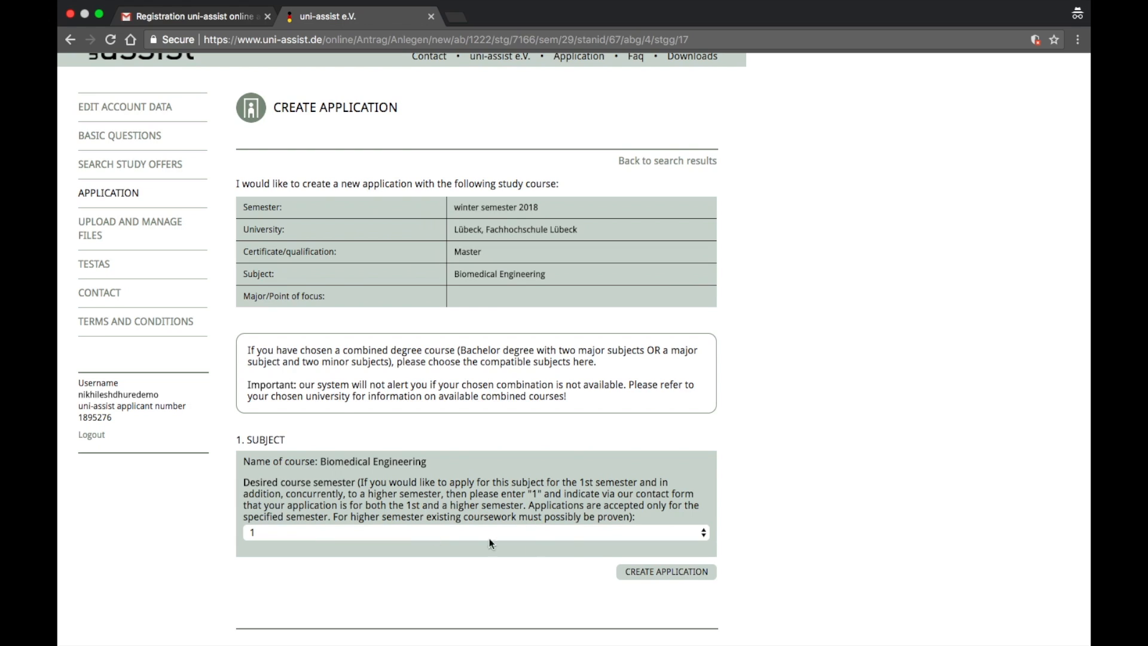
mouse_move(656, 571)
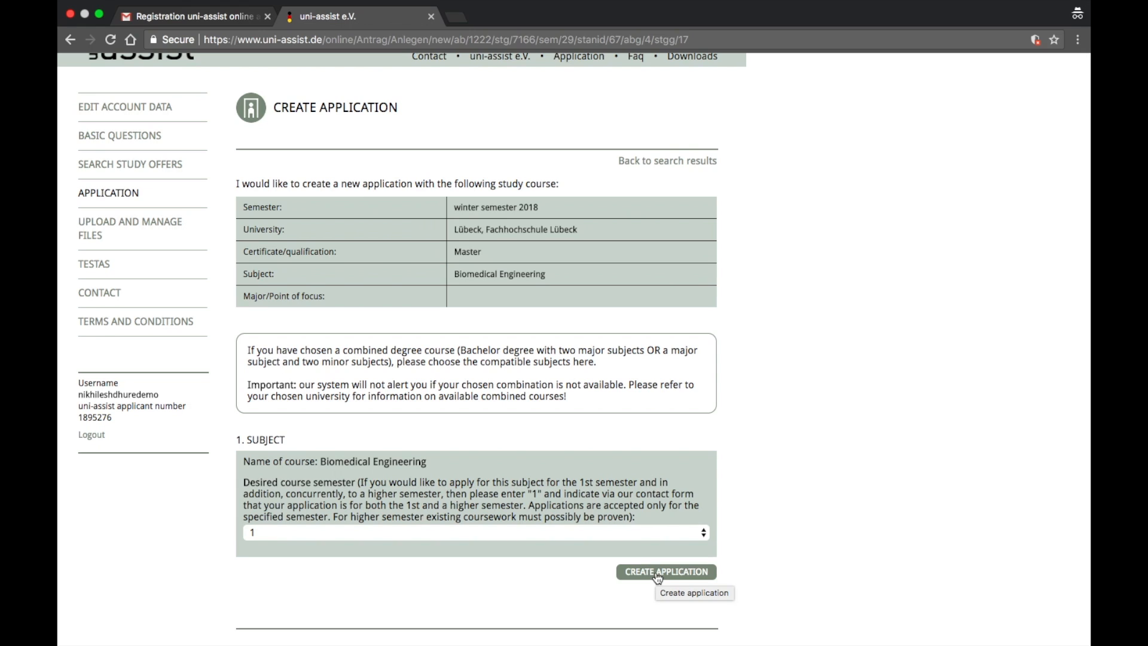
Step: Create the application and review the View/Edit Application page and its step bar
click(665, 572)
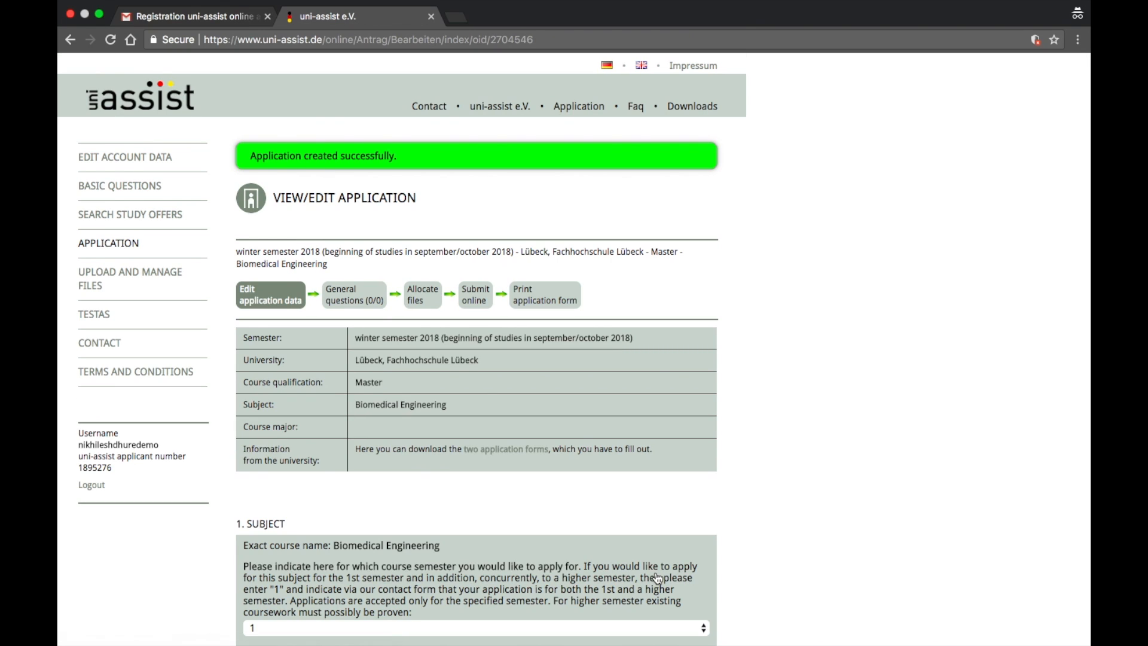
mouse_move(292, 187)
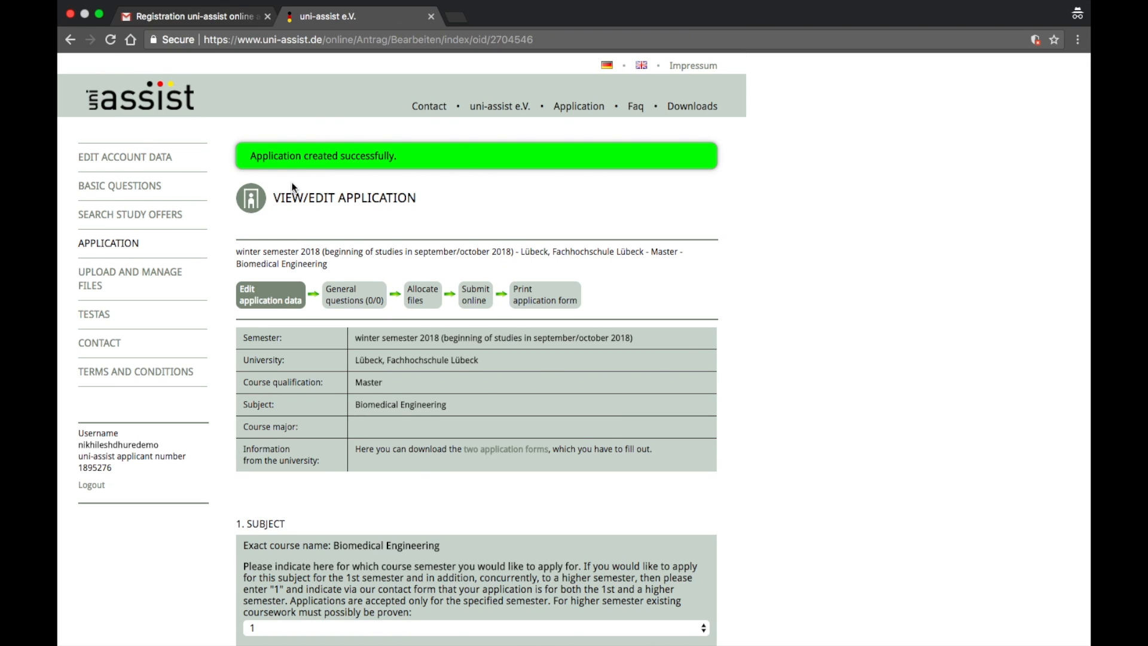
mouse_move(724, 228)
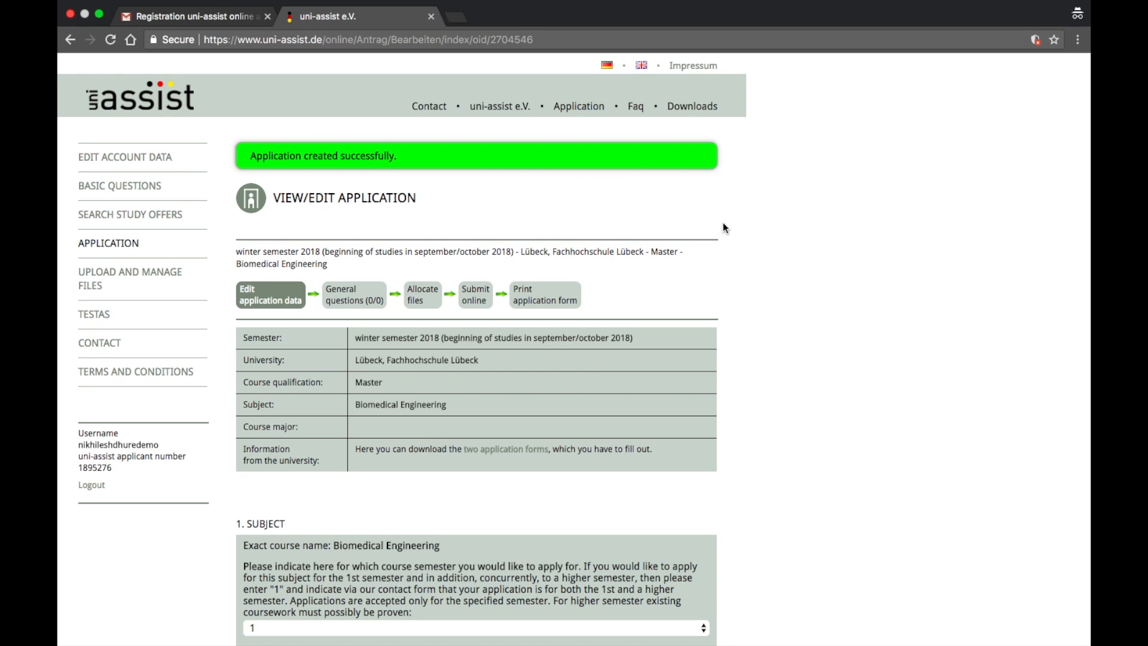
scroll(down, 3)
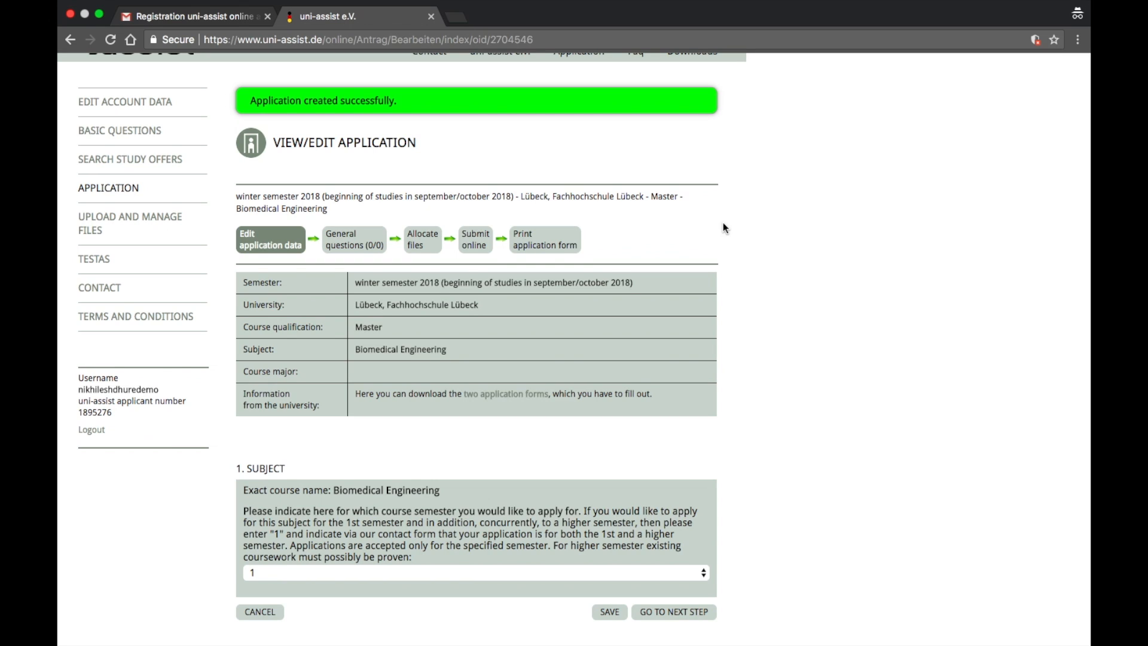
mouse_move(271, 245)
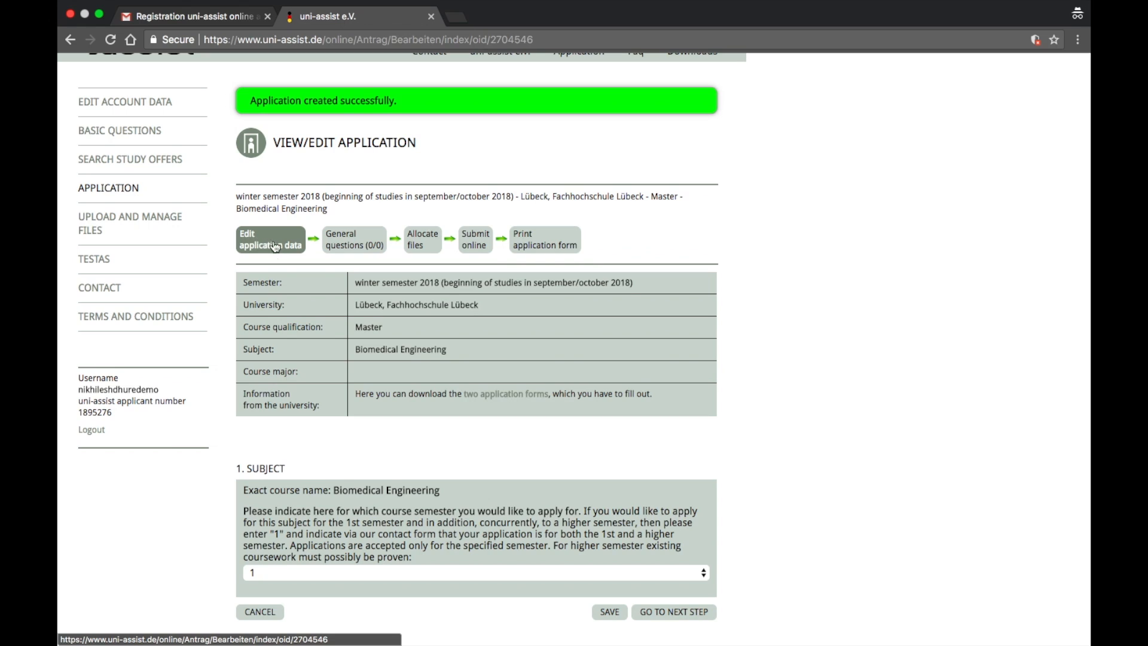
mouse_move(287, 247)
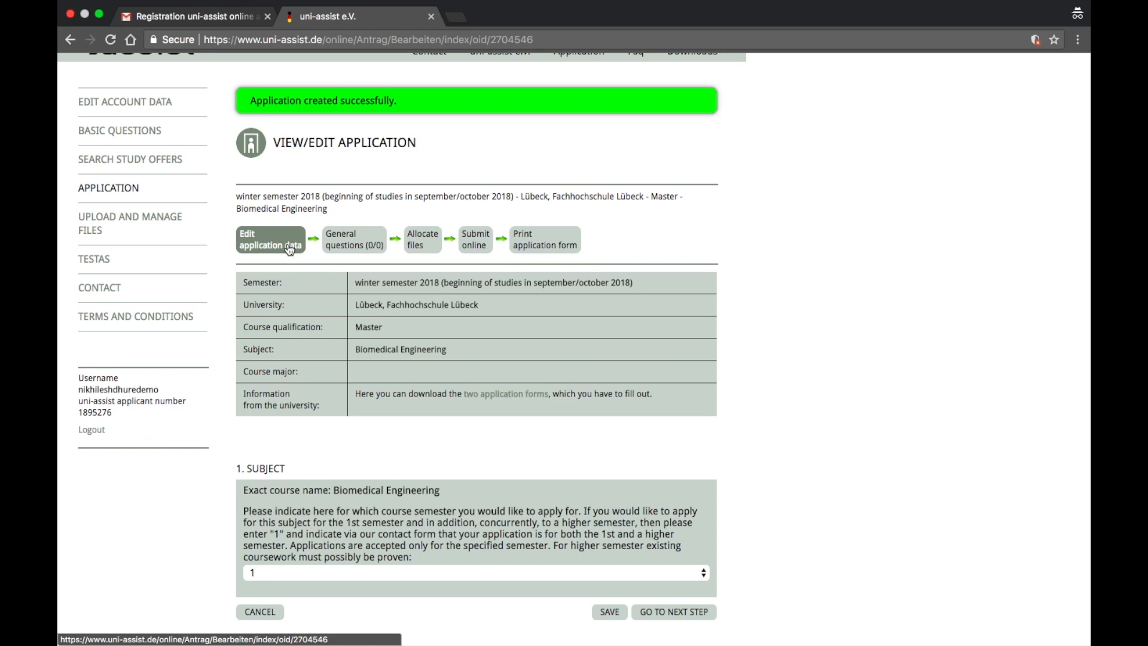
mouse_move(268, 244)
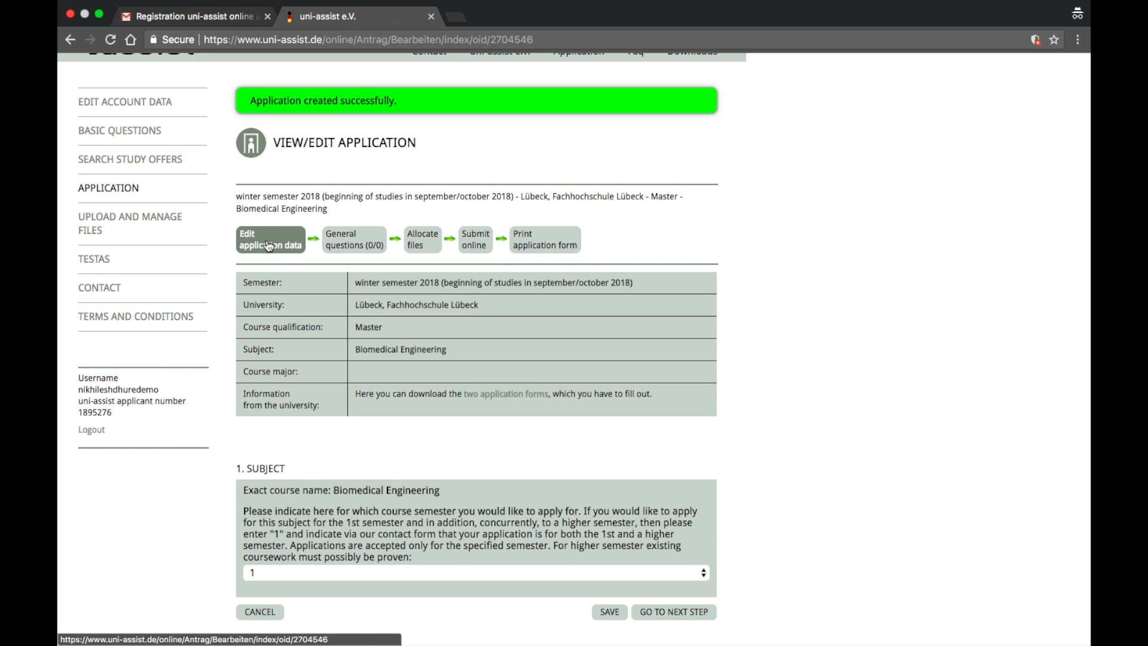
mouse_move(545, 240)
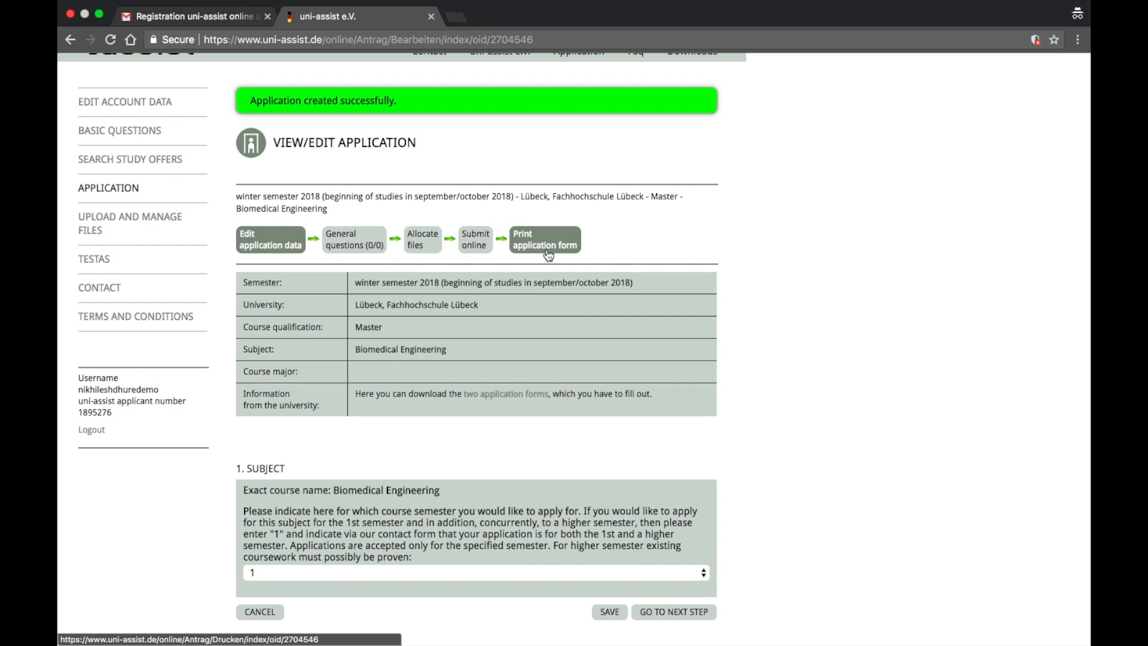
scroll(down, 3)
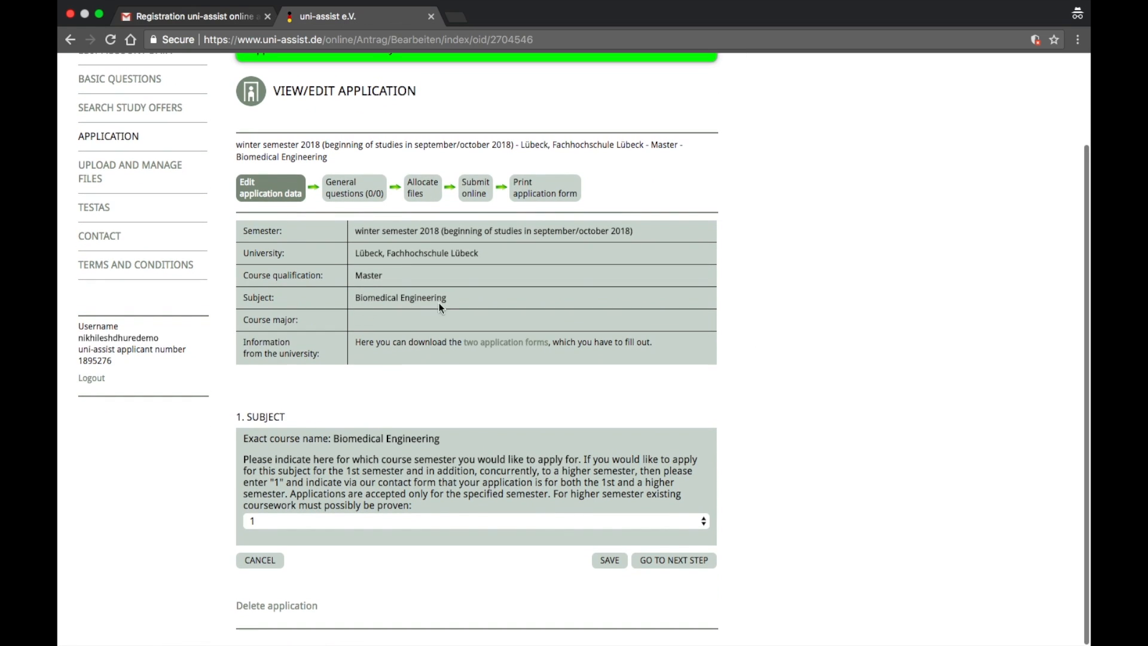
scroll(up, 3)
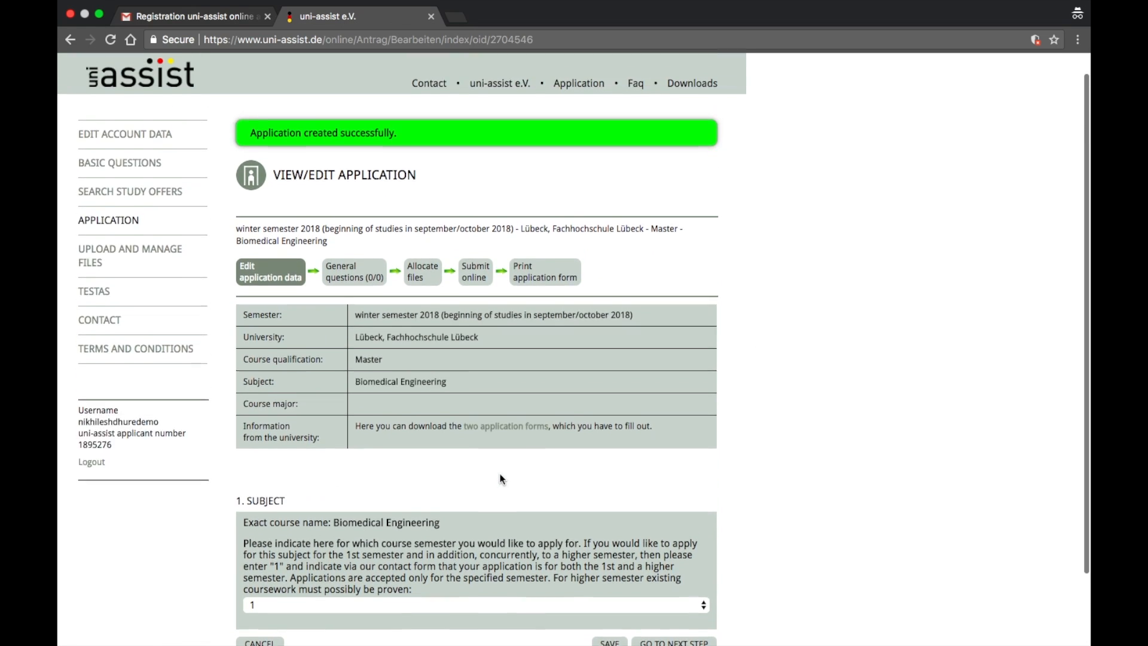
scroll(up, 3)
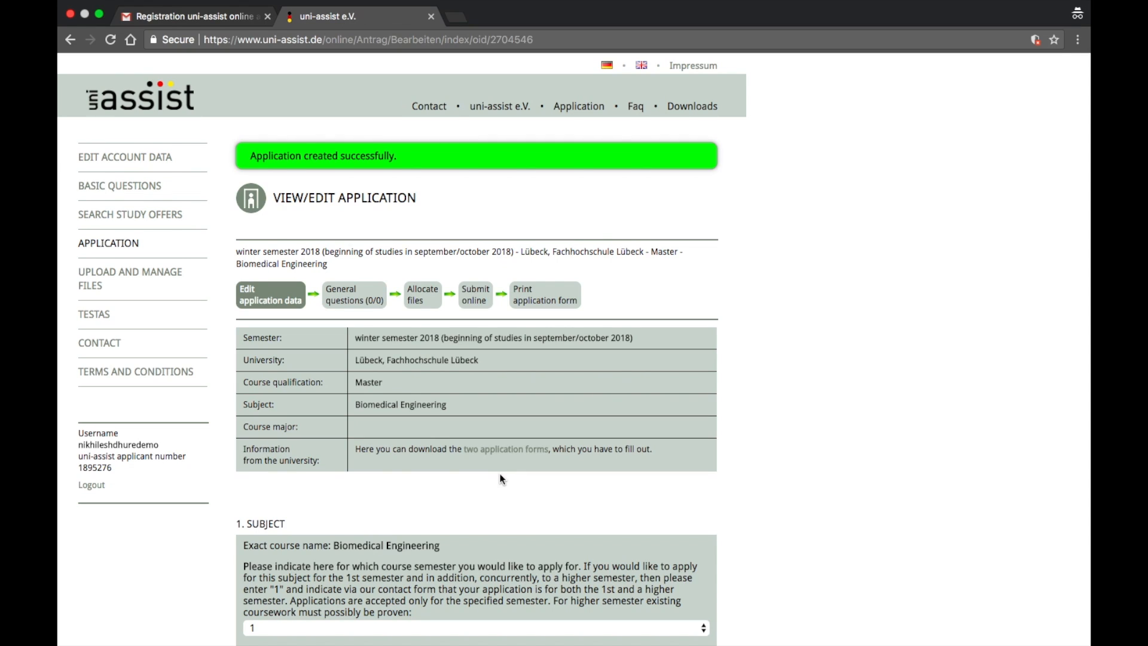